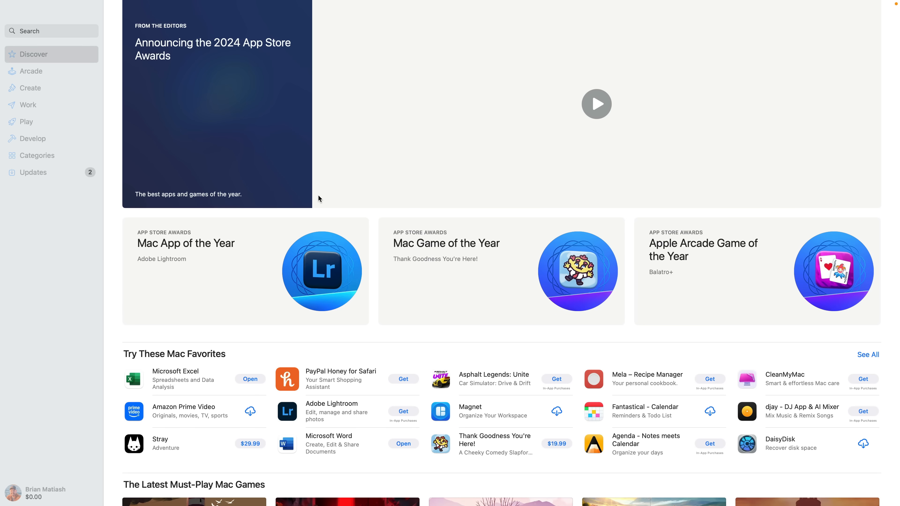
{"action": "mouse_move", "coordinate": [138, 246]}
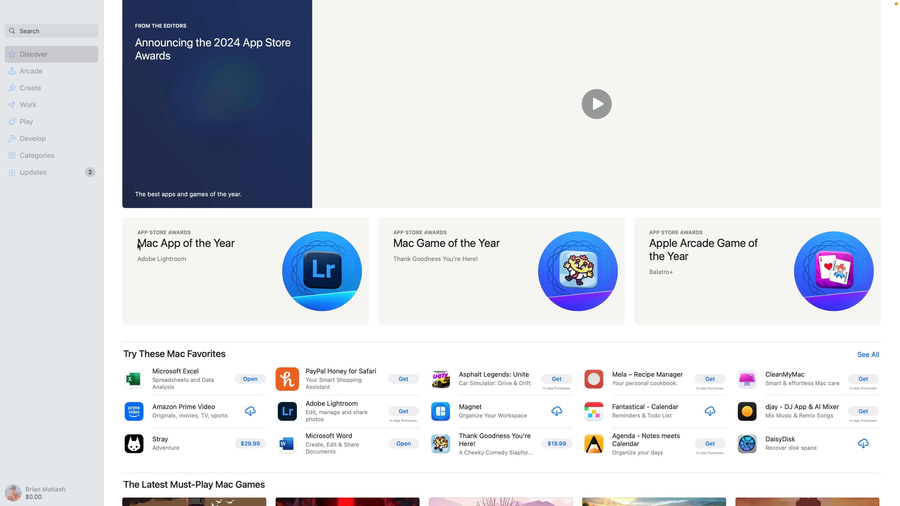
Step: Review Lightroom's About window showing version 8.1 and credits, then dismiss it
{"action": "left_click", "coordinate": [186, 243]}
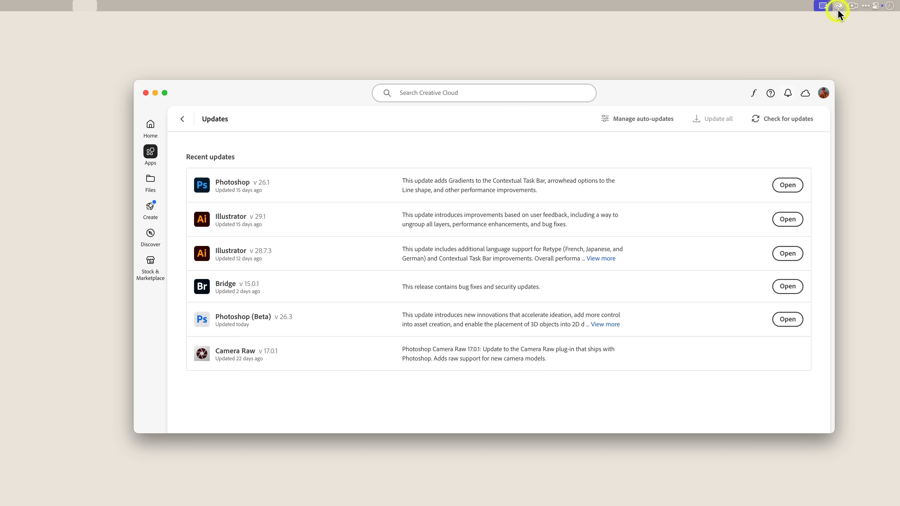
{"action": "mouse_move", "coordinate": [215, 188]}
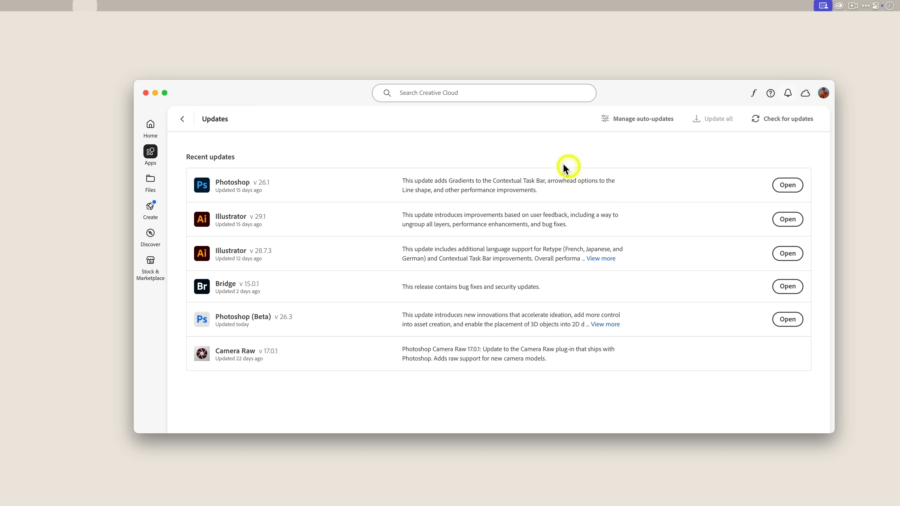
{"action": "mouse_move", "coordinate": [459, 152]}
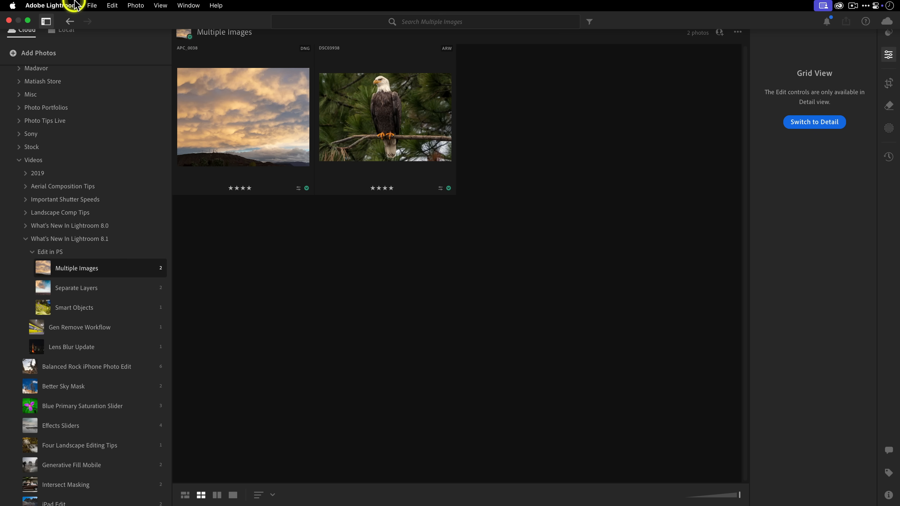
{"action": "left_click", "coordinate": [51, 5]}
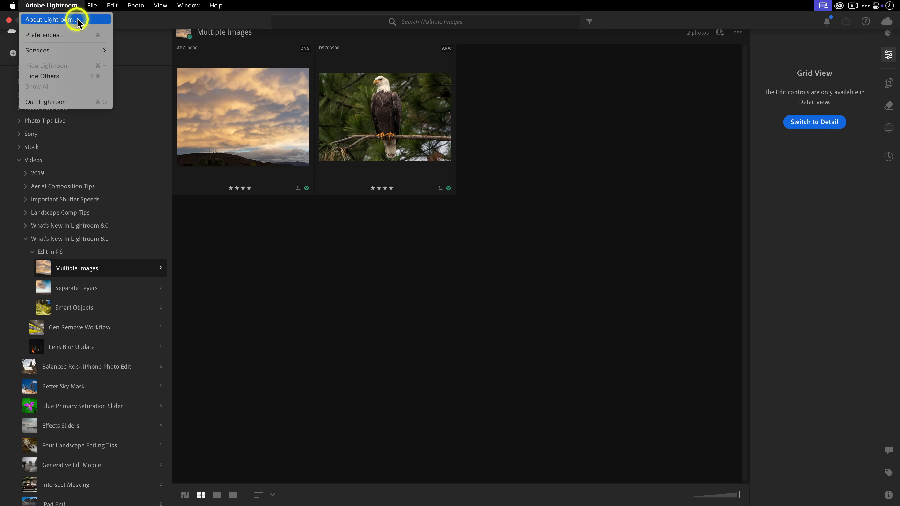
{"action": "left_click", "coordinate": [46, 19]}
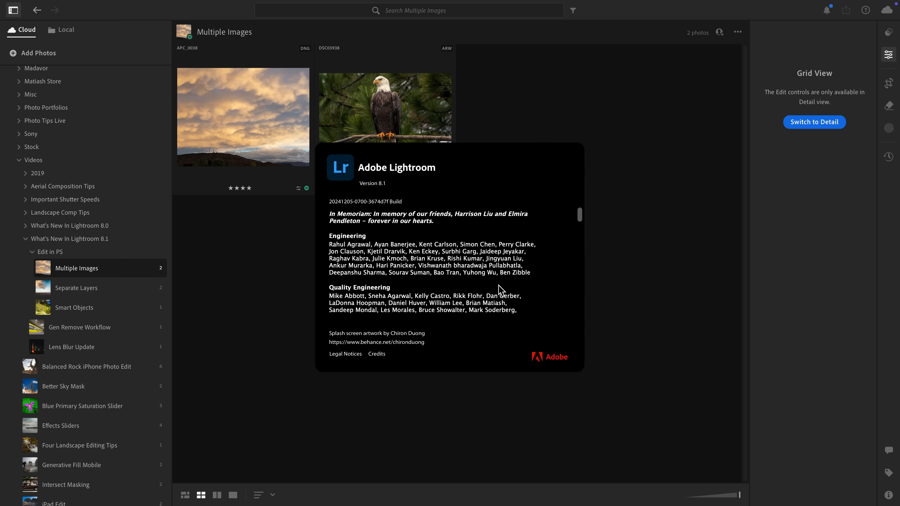
{"action": "scroll", "scroll_direction": "down", "scroll_amount": 3}
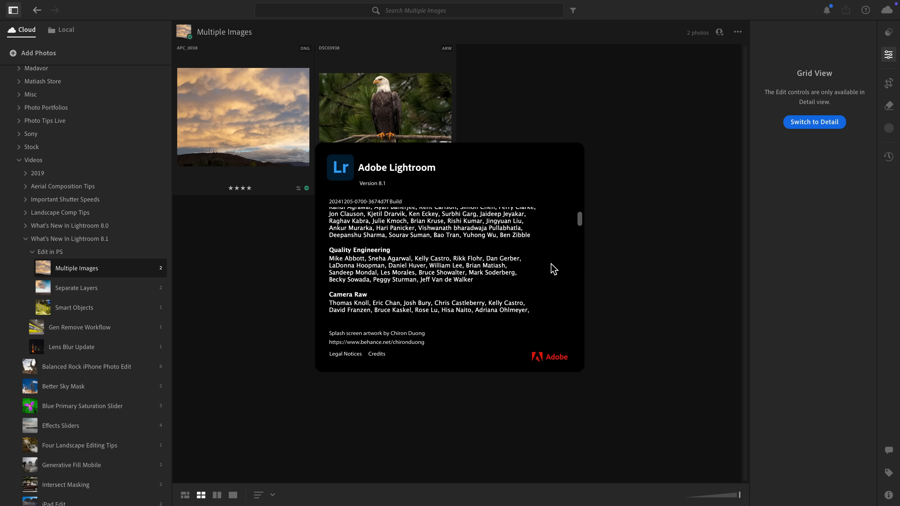
{"action": "left_click", "coordinate": [542, 274]}
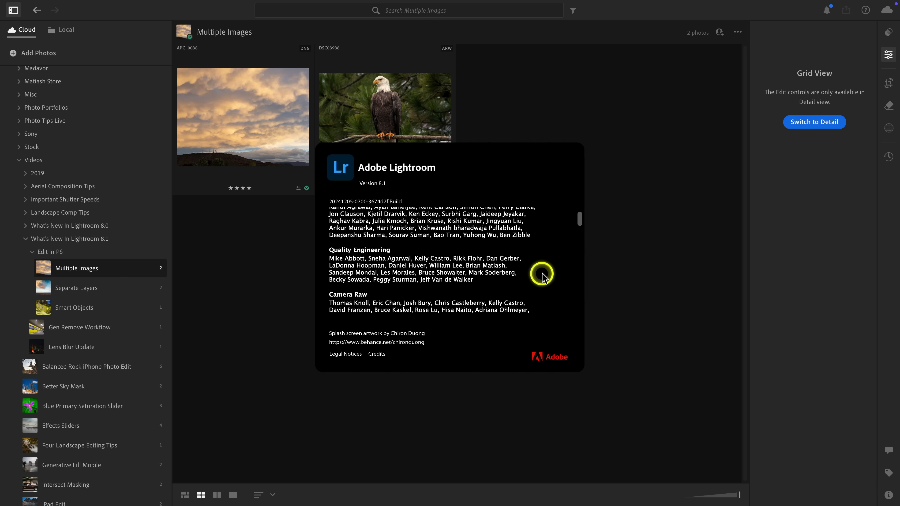
{"action": "mouse_move", "coordinate": [531, 275]}
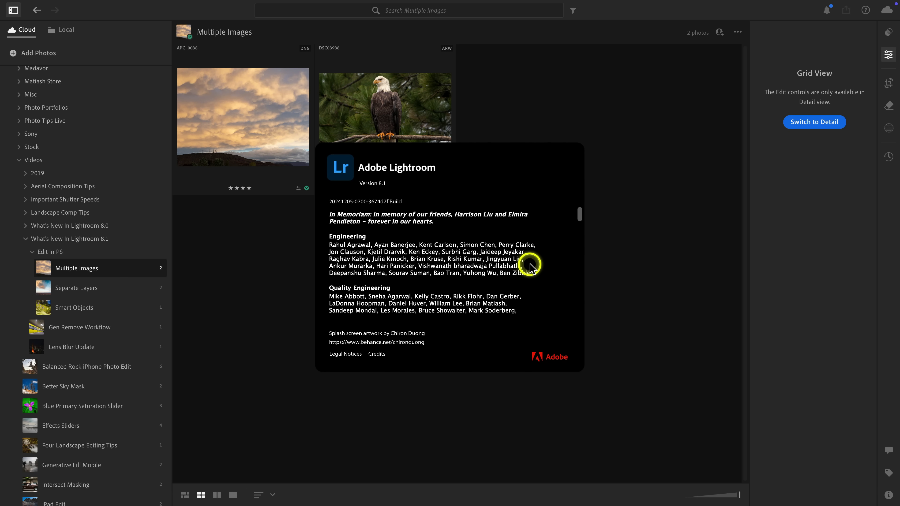
{"action": "scroll", "scroll_direction": "down", "scroll_amount": 3}
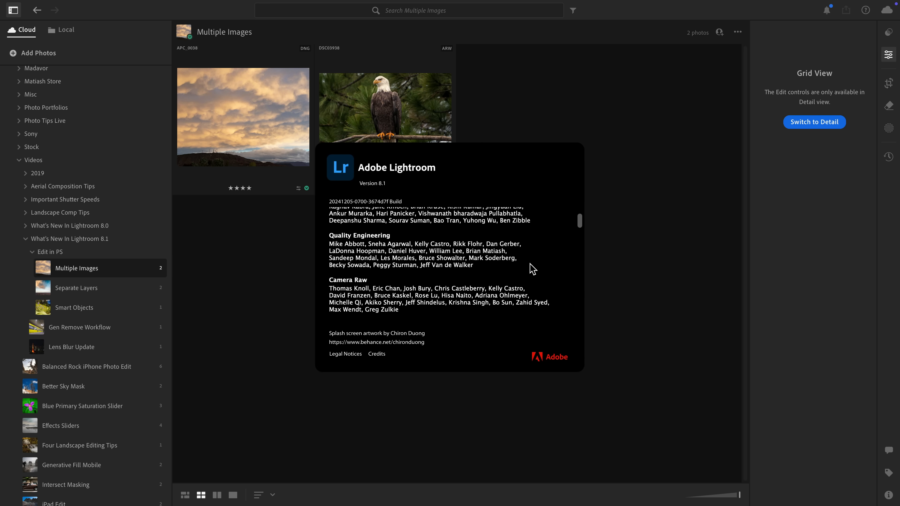
{"action": "mouse_move", "coordinate": [529, 269]}
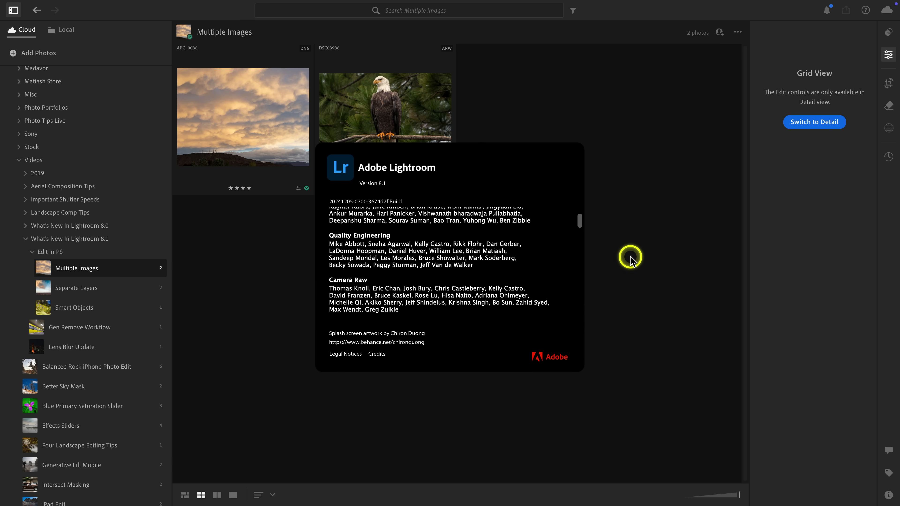
{"action": "left_click", "coordinate": [629, 257]}
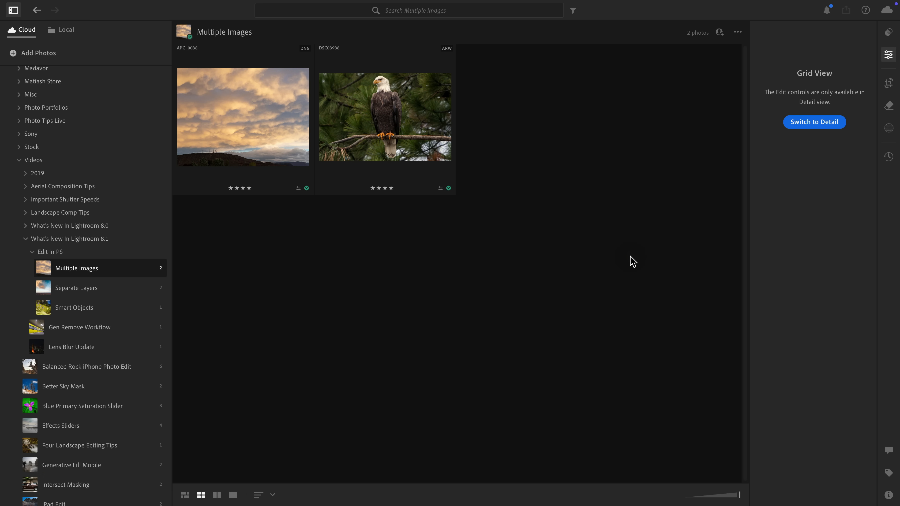
Step: Bring up the sunset photo's context menu to look over its Edit in Photoshop choices
{"action": "left_click", "coordinate": [293, 232]}
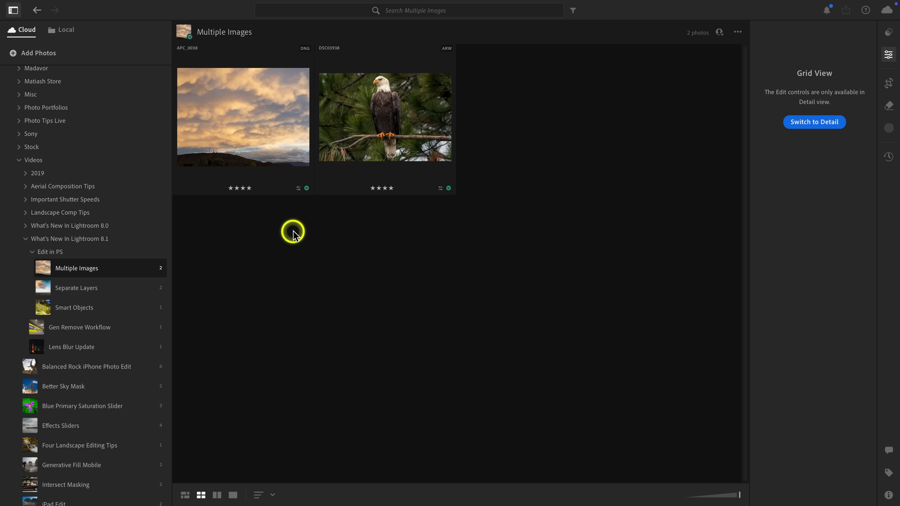
{"action": "mouse_move", "coordinate": [269, 141]}
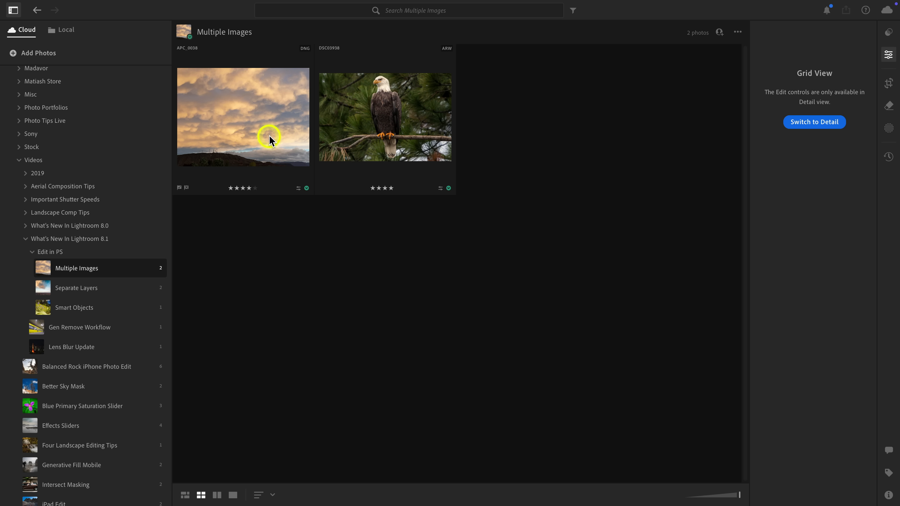
{"action": "right_click", "coordinate": [270, 140]}
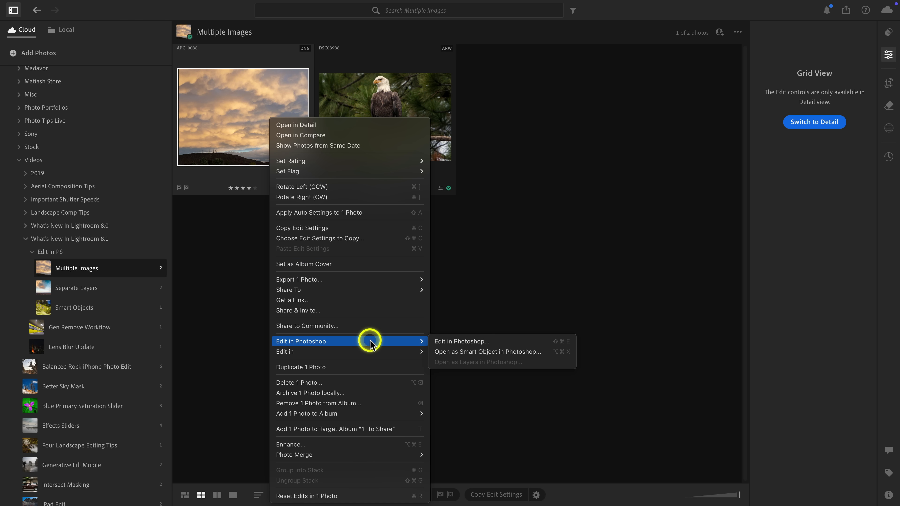
{"action": "mouse_move", "coordinate": [472, 341]}
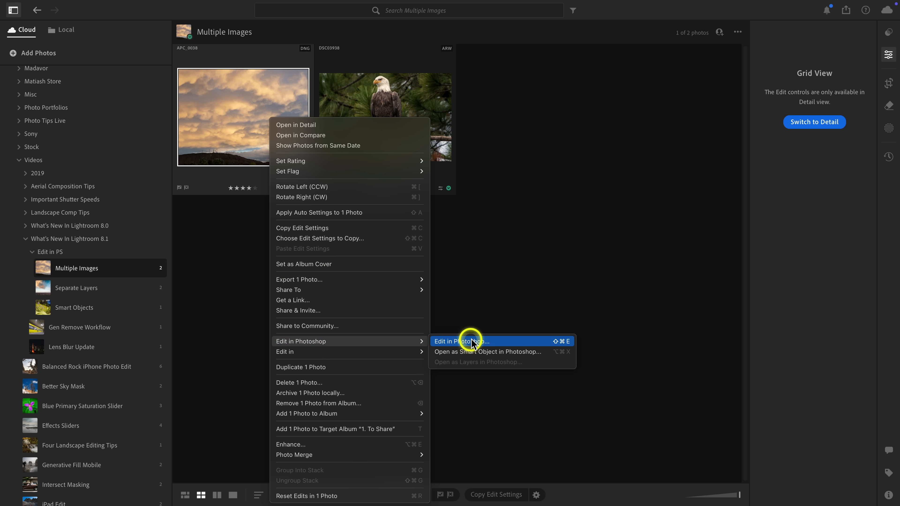
{"action": "mouse_move", "coordinate": [521, 343]}
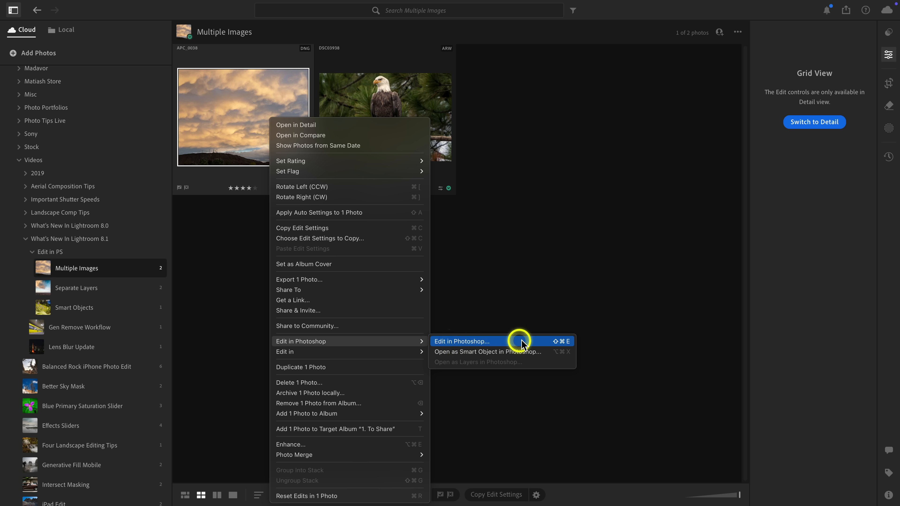
{"action": "mouse_move", "coordinate": [526, 345]}
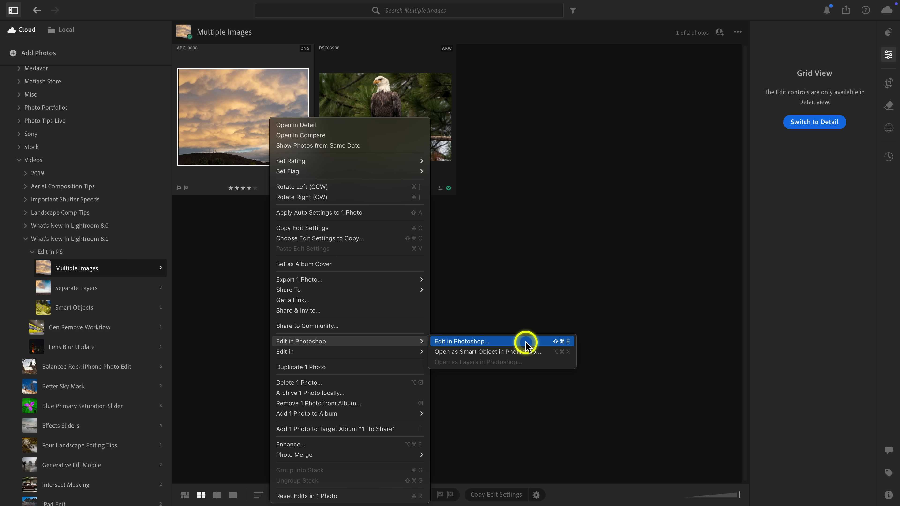
{"action": "mouse_move", "coordinate": [487, 351]}
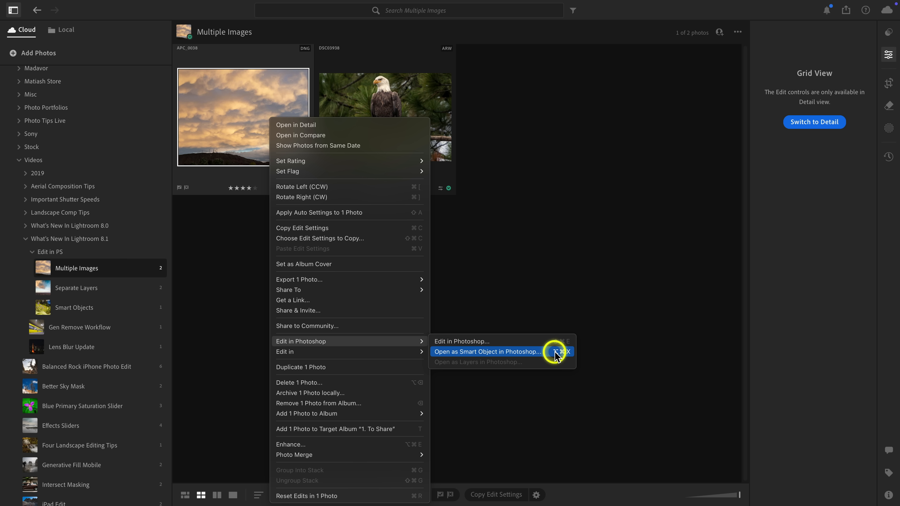
{"action": "mouse_move", "coordinate": [543, 365]}
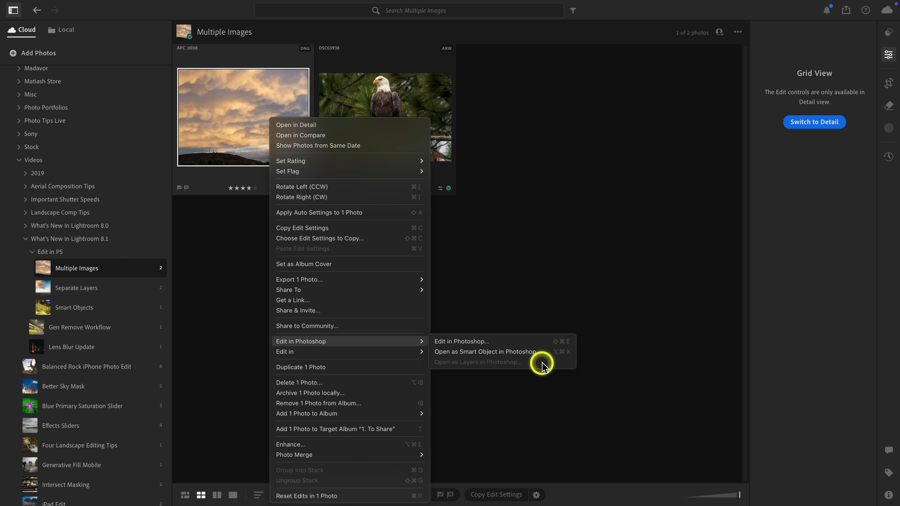
{"action": "mouse_move", "coordinate": [539, 366]}
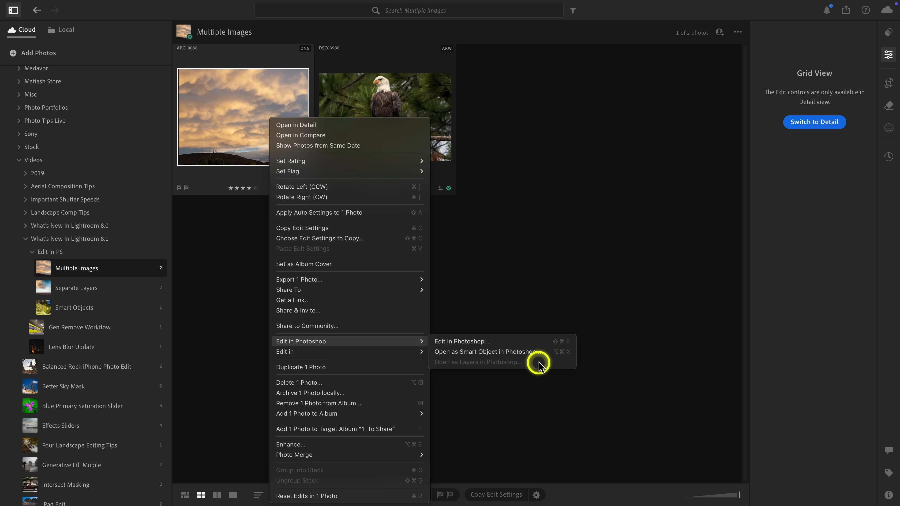
{"action": "mouse_move", "coordinate": [544, 365]}
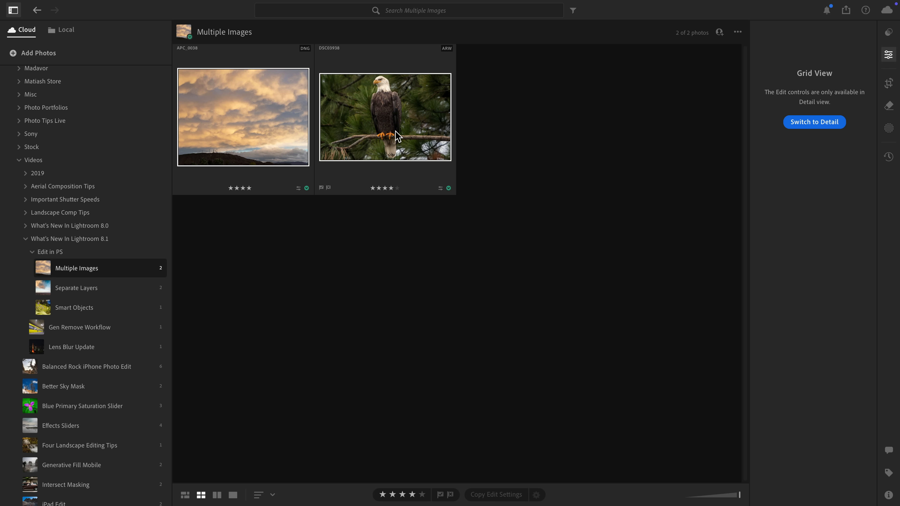
Step: Send both selected photos to Photoshop as separate documents and show the sunset (APC_0038) document
{"action": "right_click", "coordinate": [384, 117]}
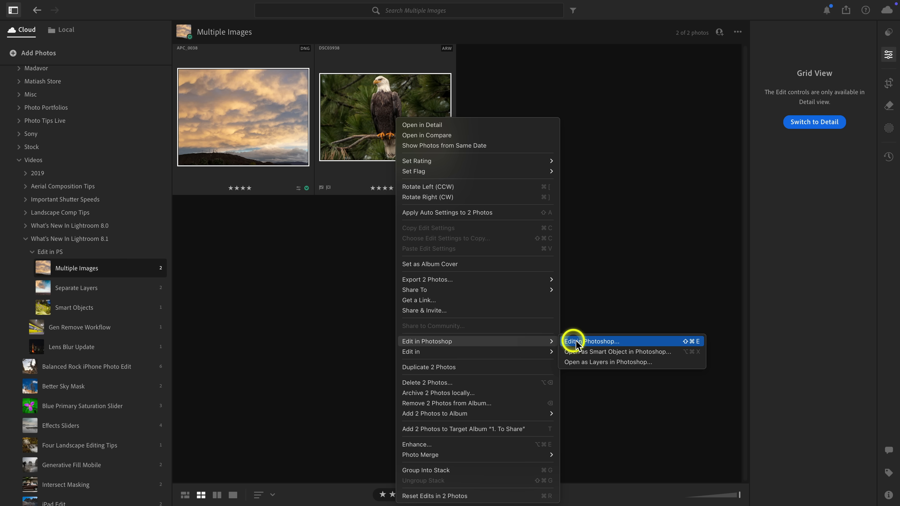
{"action": "left_click", "coordinate": [588, 342]}
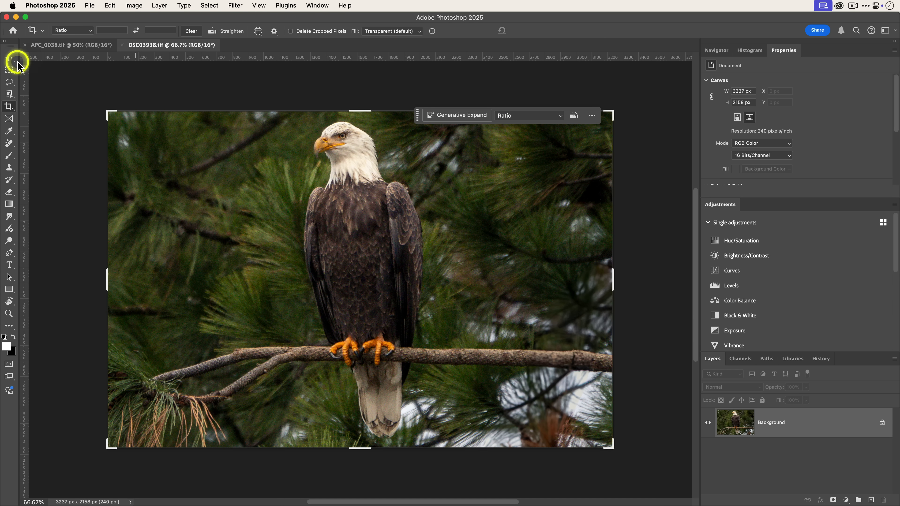
{"action": "left_click", "coordinate": [63, 45]}
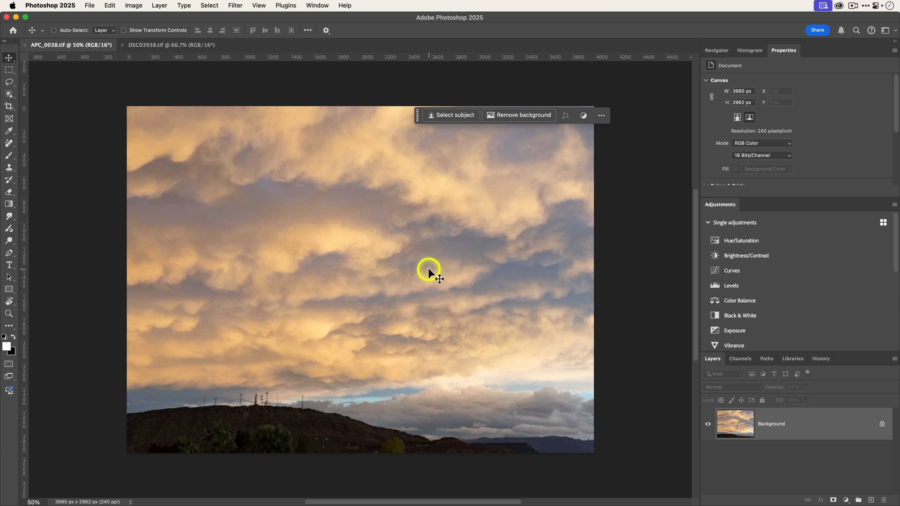
{"action": "mouse_move", "coordinate": [409, 331]}
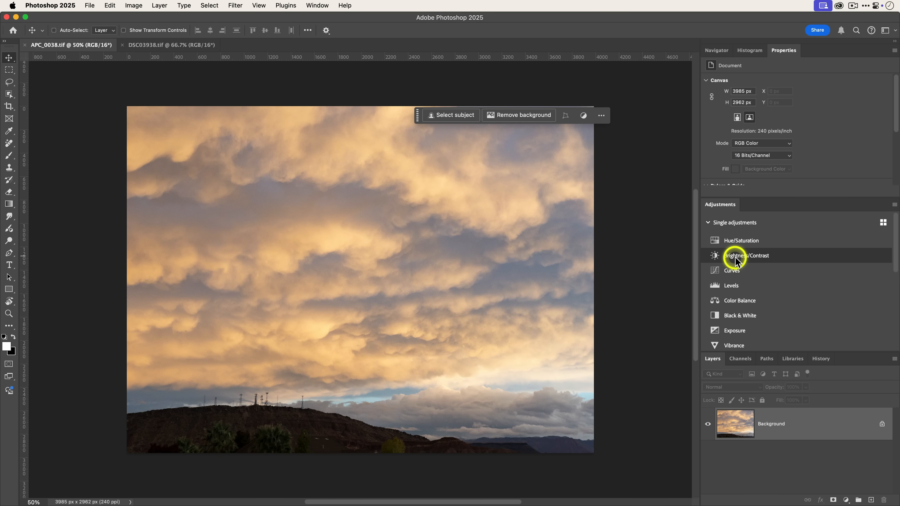
Step: Add an S-shaped contrast Curves adjustment to the eagle photo (DSC03938) and save the edits
{"action": "left_click", "coordinate": [746, 255]}
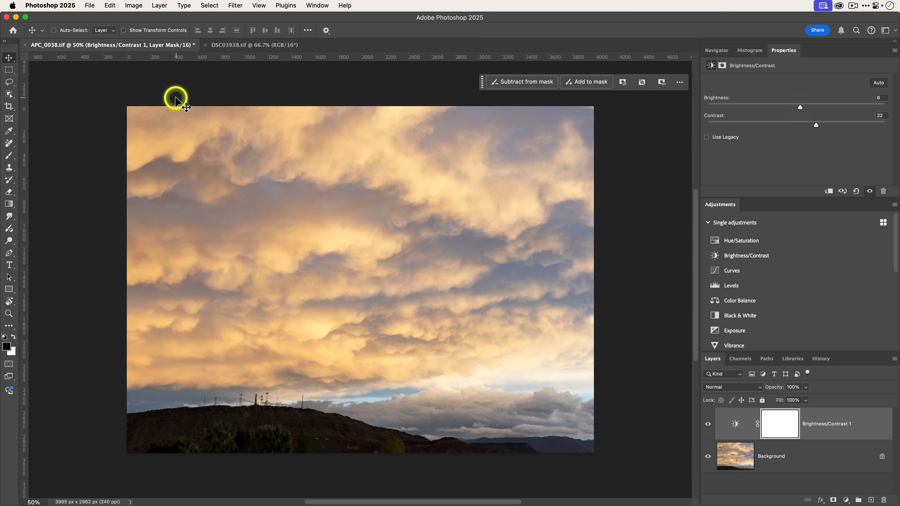
{"action": "left_click", "coordinate": [251, 45]}
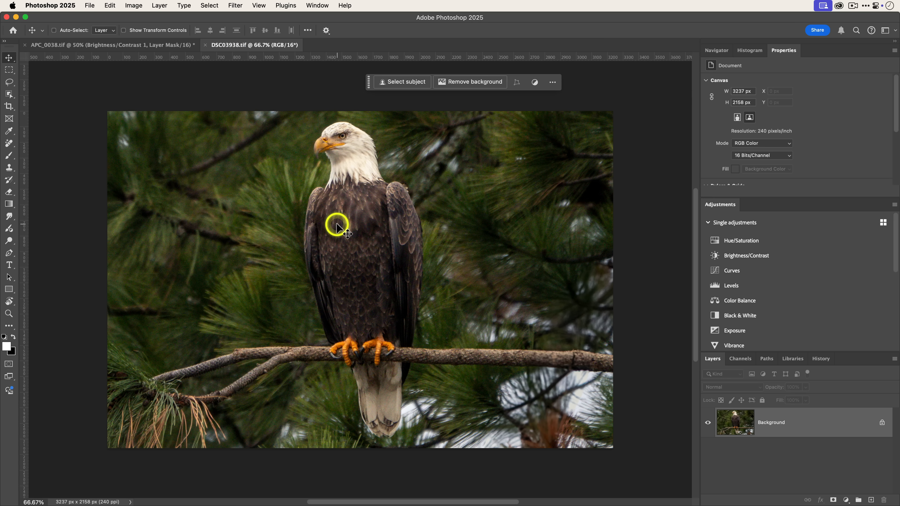
{"action": "left_click", "coordinate": [731, 271]}
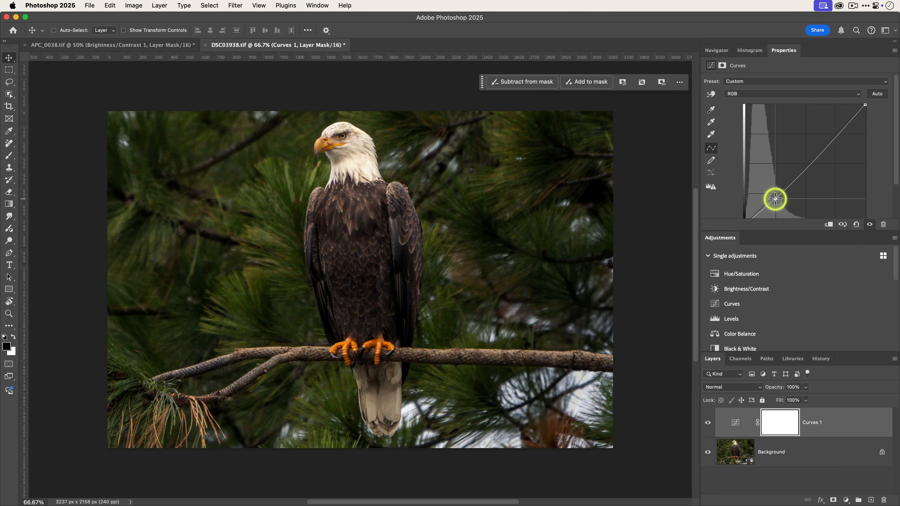
{"action": "left_click_drag", "start_coordinate": [774, 200], "coordinate": [836, 127]}
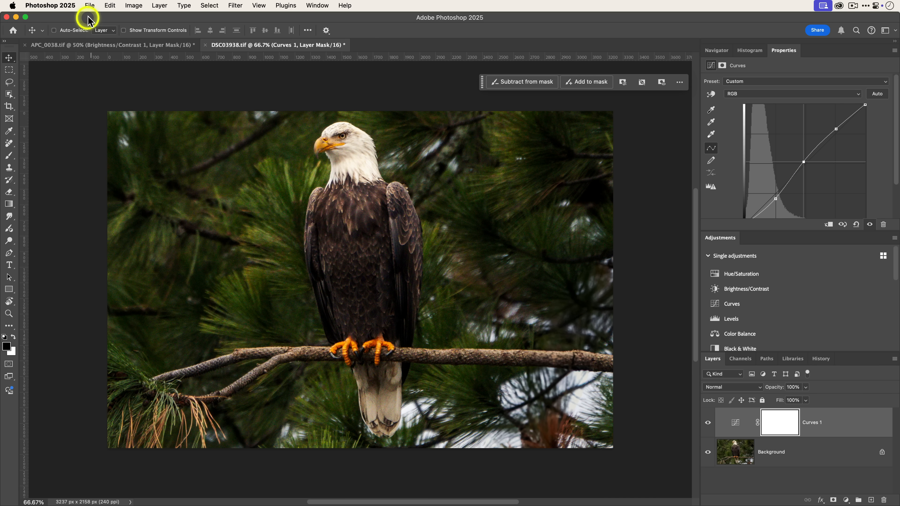
{"action": "left_click", "coordinate": [90, 6]}
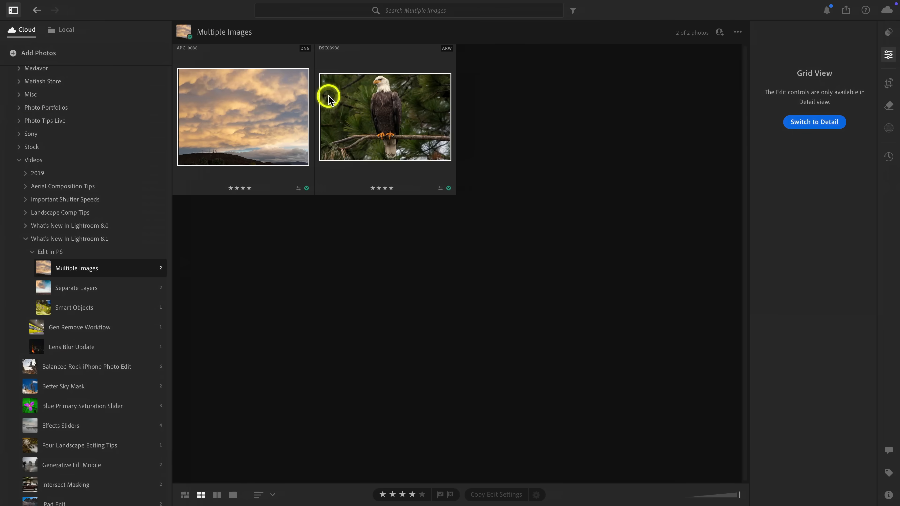
{"action": "mouse_move", "coordinate": [347, 239]}
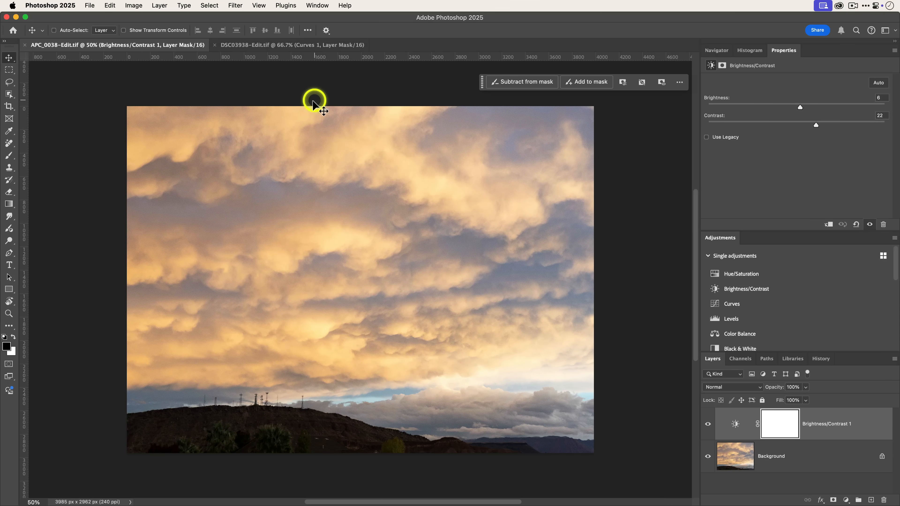
{"action": "mouse_move", "coordinate": [128, 68]}
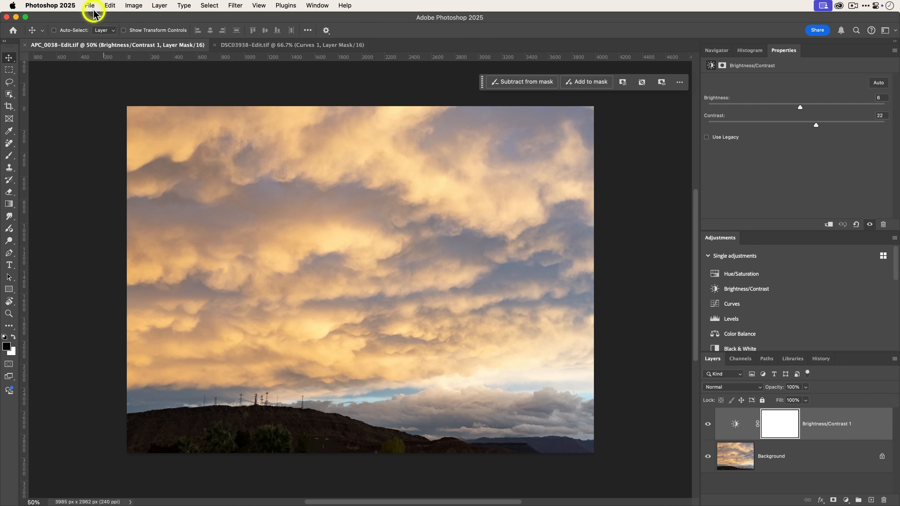
{"action": "mouse_move", "coordinate": [104, 59]}
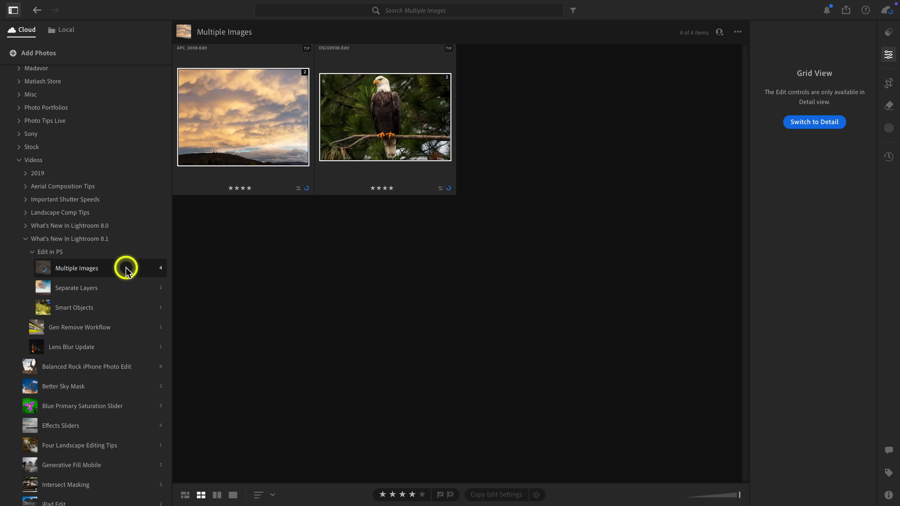
Step: From the Separate Layers album, open both photos as layers of one Photoshop document
{"action": "left_click", "coordinate": [76, 287]}
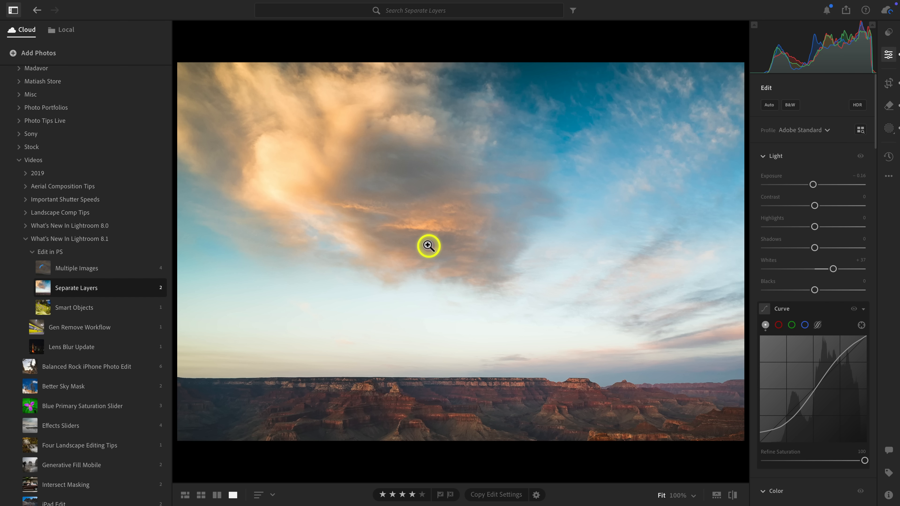
{"action": "left_click", "coordinate": [200, 495]}
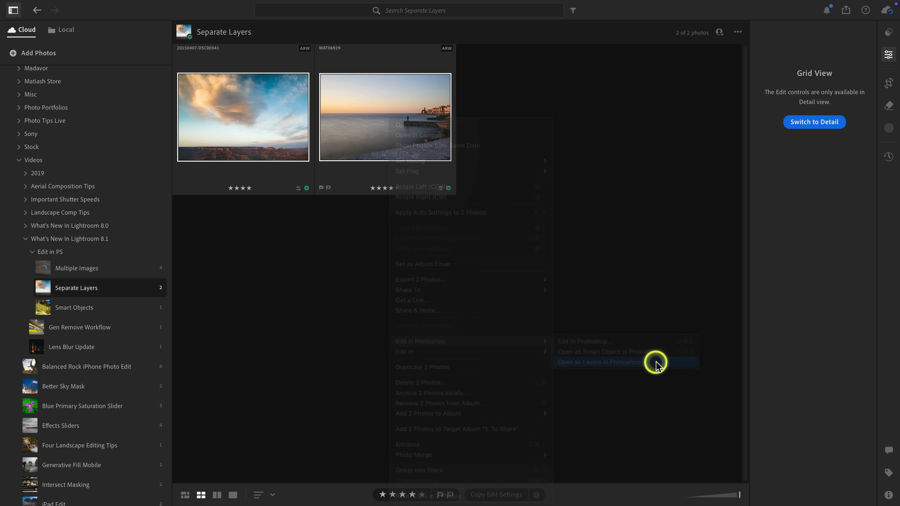
{"action": "left_click", "coordinate": [599, 362]}
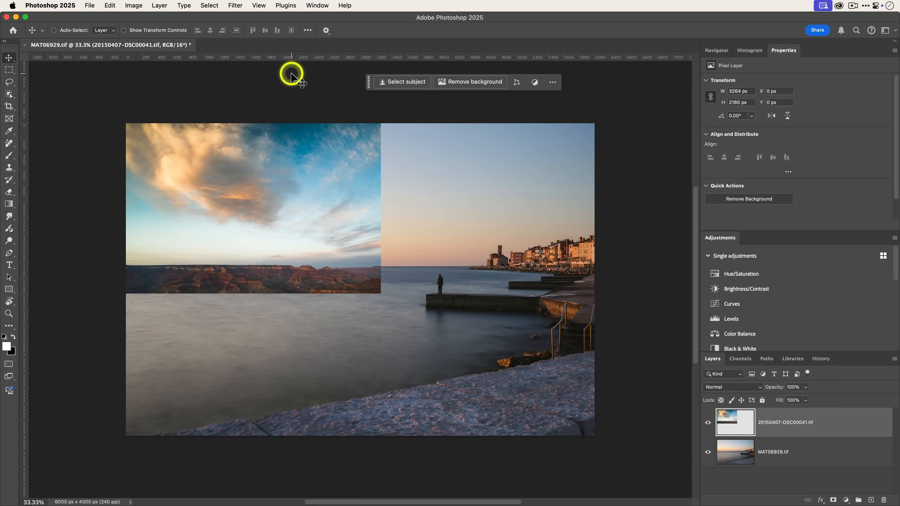
{"action": "mouse_move", "coordinate": [442, 241]}
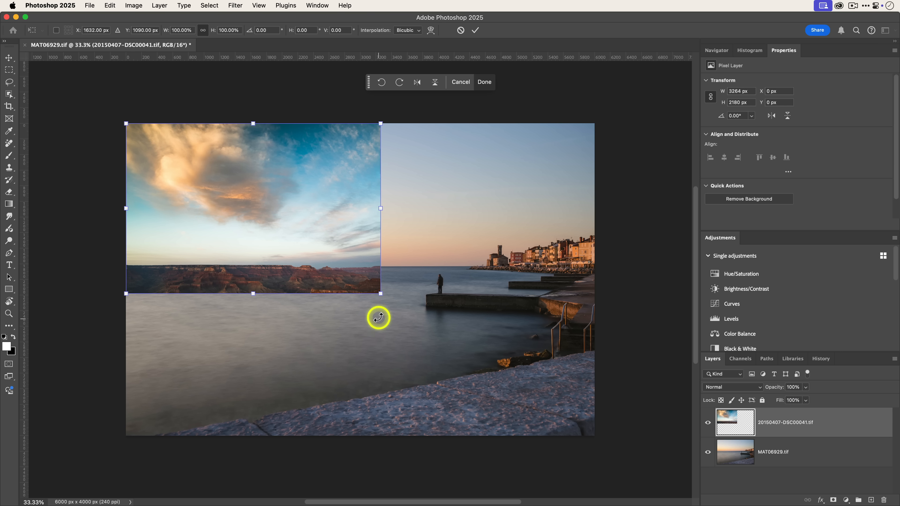
Step: Scale the canyon sky layer up until it fills the canvas and commit the transform
{"action": "left_click_drag", "start_coordinate": [380, 293], "coordinate": [576, 423]}
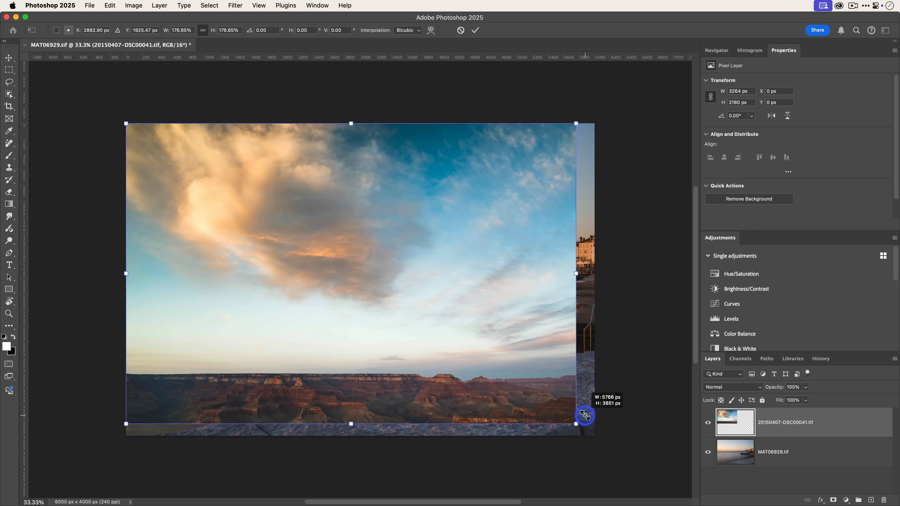
{"action": "left_click_drag", "start_coordinate": [576, 424], "coordinate": [600, 438]}
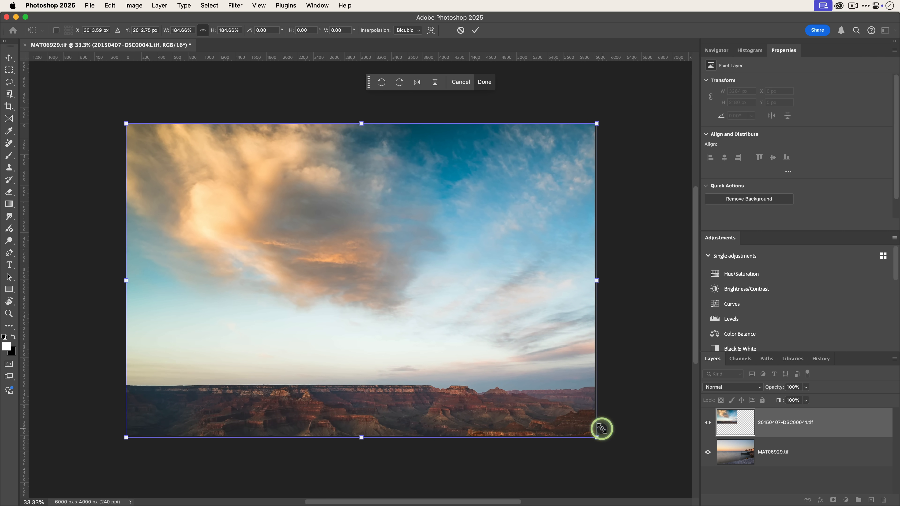
{"action": "left_click", "coordinate": [484, 82]}
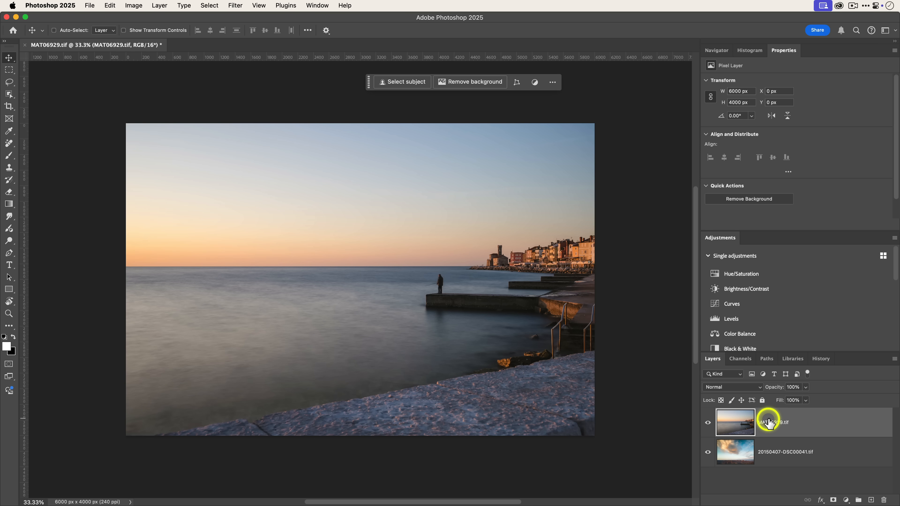
{"action": "mouse_move", "coordinate": [830, 459]}
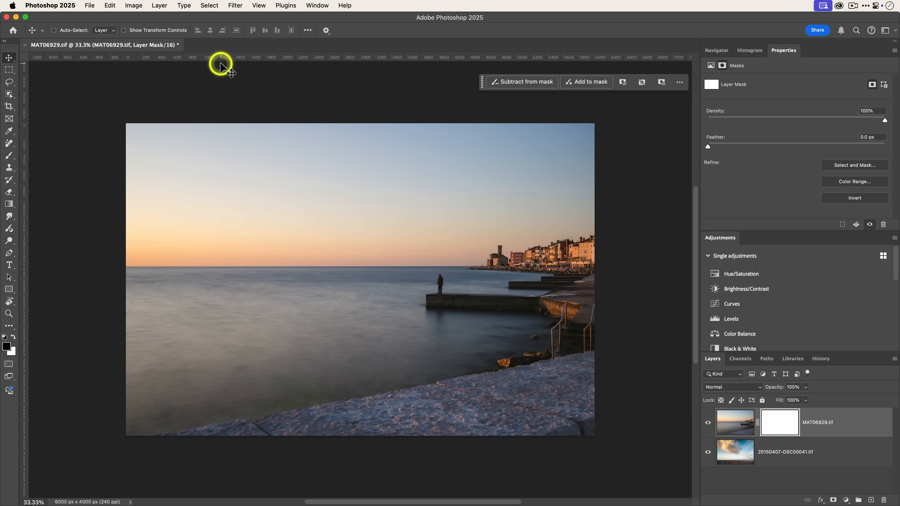
Step: Select the seaside photo's sky and fill that area of its layer mask with black
{"action": "left_click", "coordinate": [209, 5]}
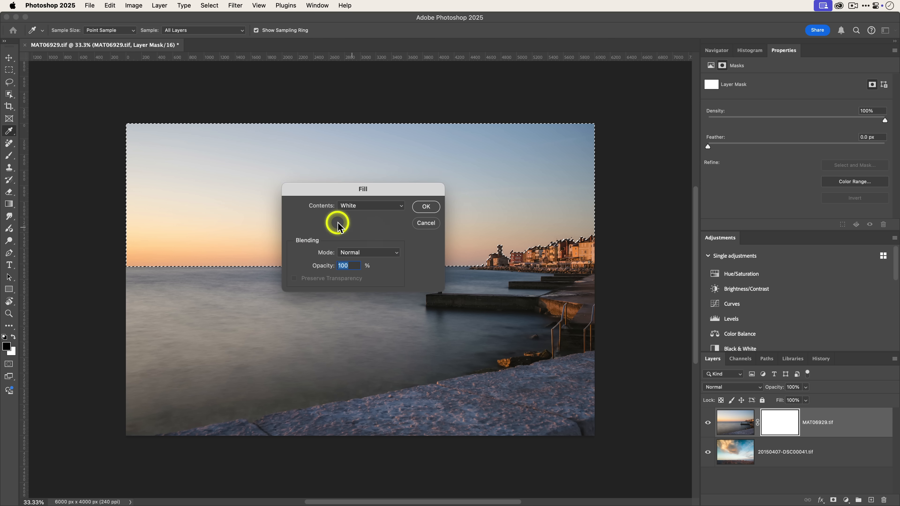
{"action": "left_click", "coordinate": [370, 205]}
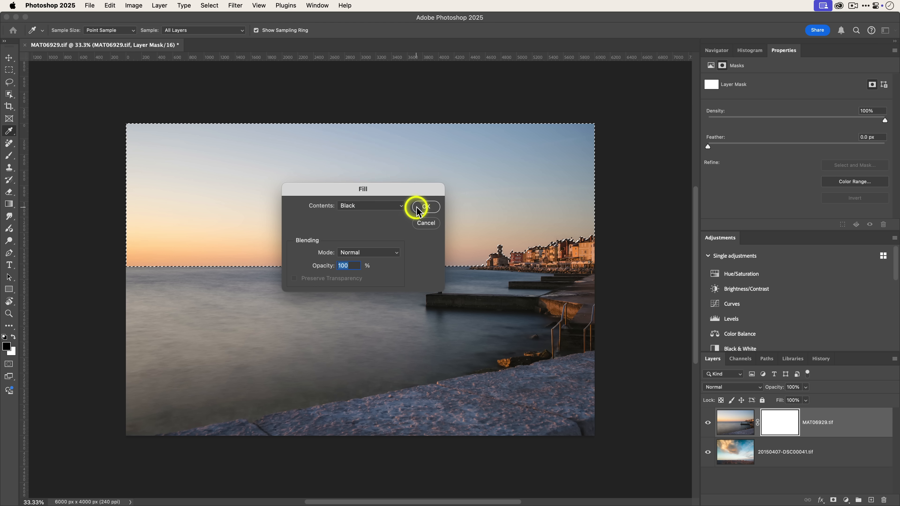
{"action": "left_click", "coordinate": [423, 206]}
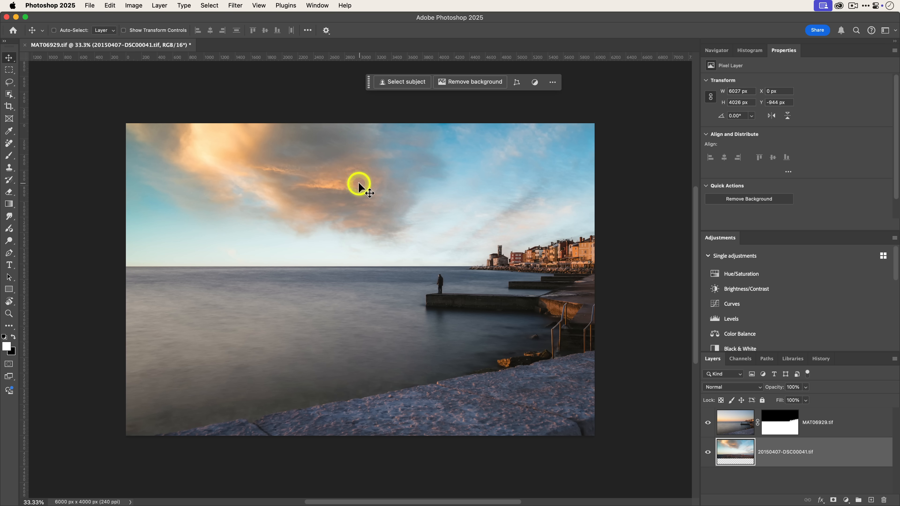
{"action": "mouse_move", "coordinate": [649, 232]}
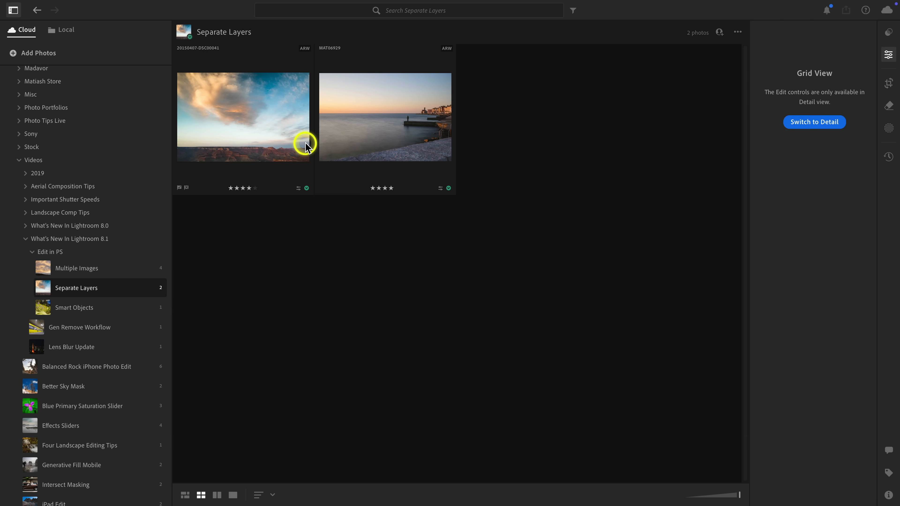
{"action": "mouse_move", "coordinate": [351, 143]}
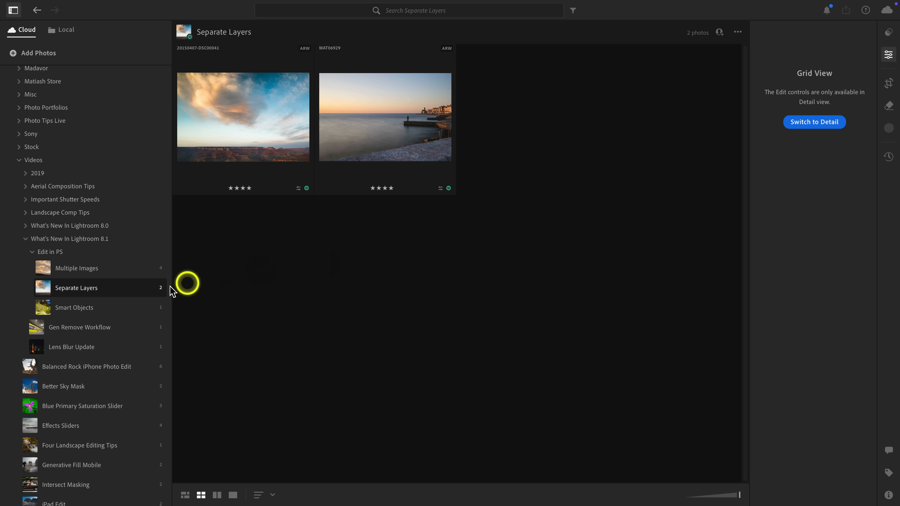
Step: Open the Smart Objects album's flower photo in Photoshop as a smart object
{"action": "left_click", "coordinate": [73, 307]}
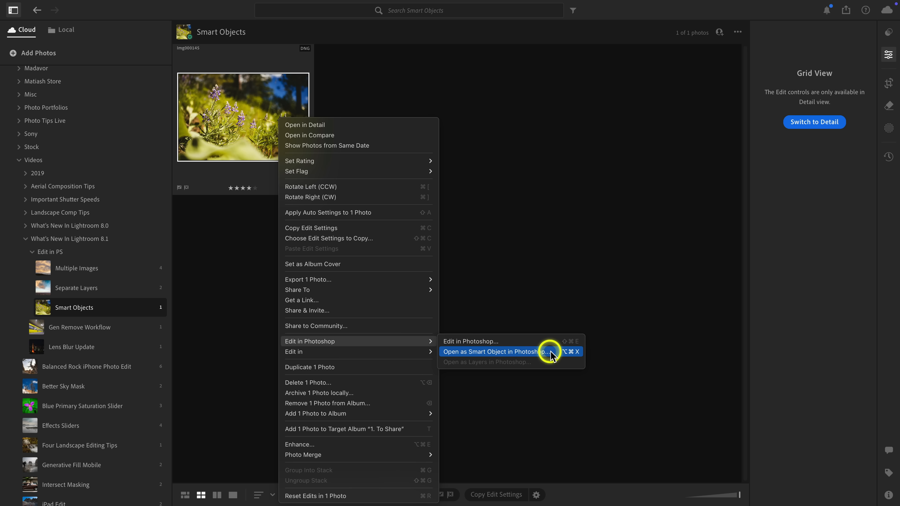
{"action": "left_click", "coordinate": [489, 352]}
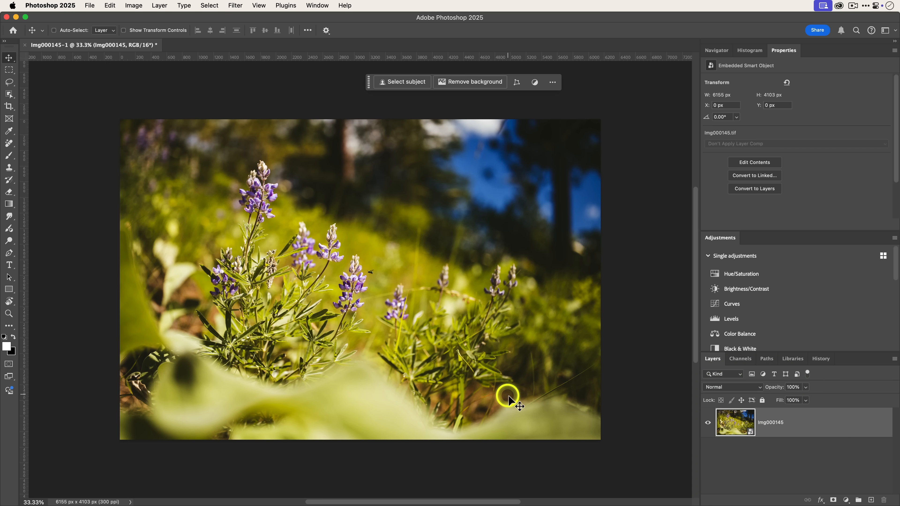
{"action": "mouse_move", "coordinate": [625, 380]}
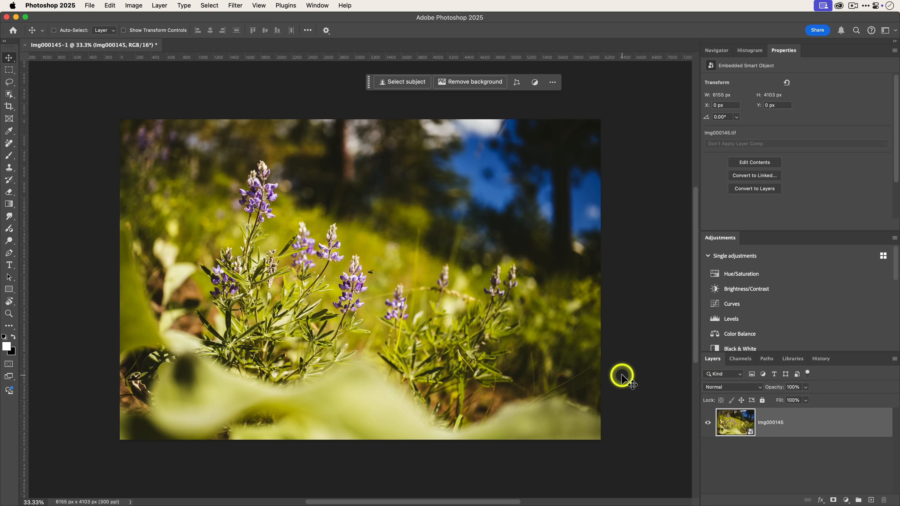
{"action": "mouse_move", "coordinate": [343, 135]}
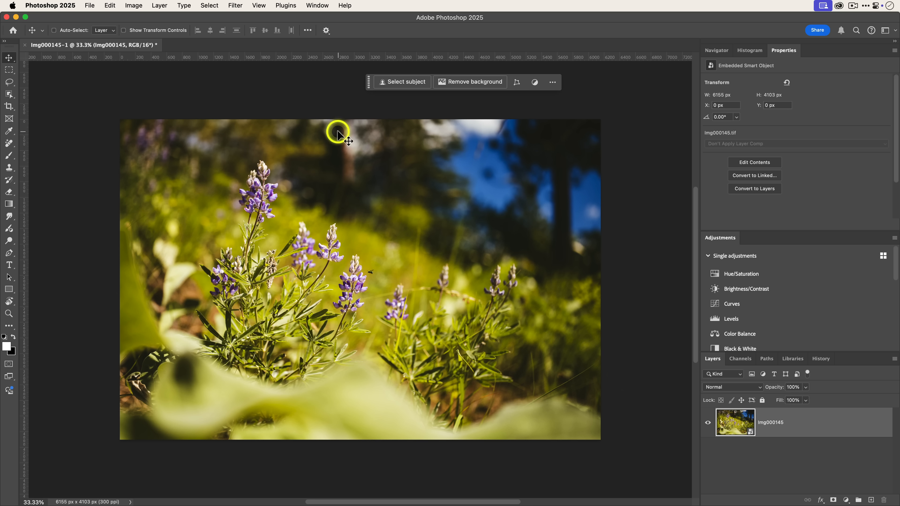
Step: Apply a Camera Raw smart filter with Auto tone and Exposure raised to +1.00
{"action": "left_click", "coordinate": [235, 5]}
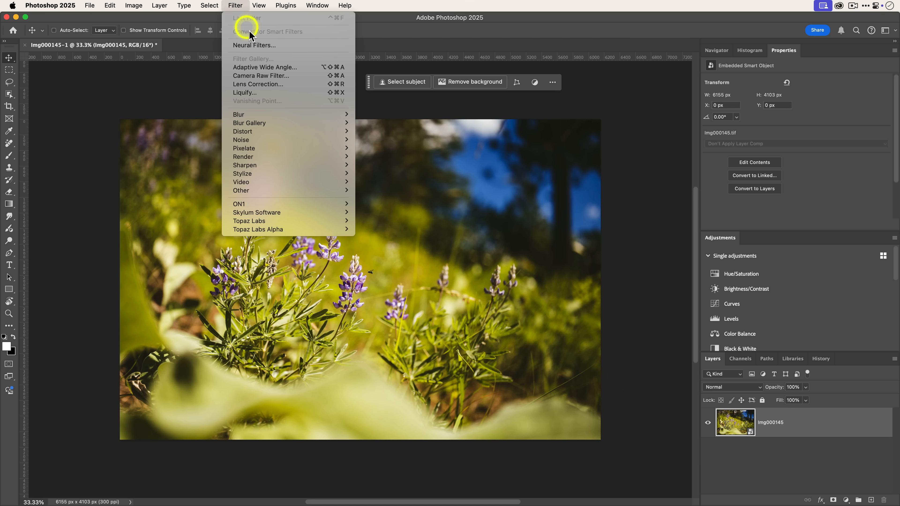
{"action": "left_click", "coordinate": [260, 76]}
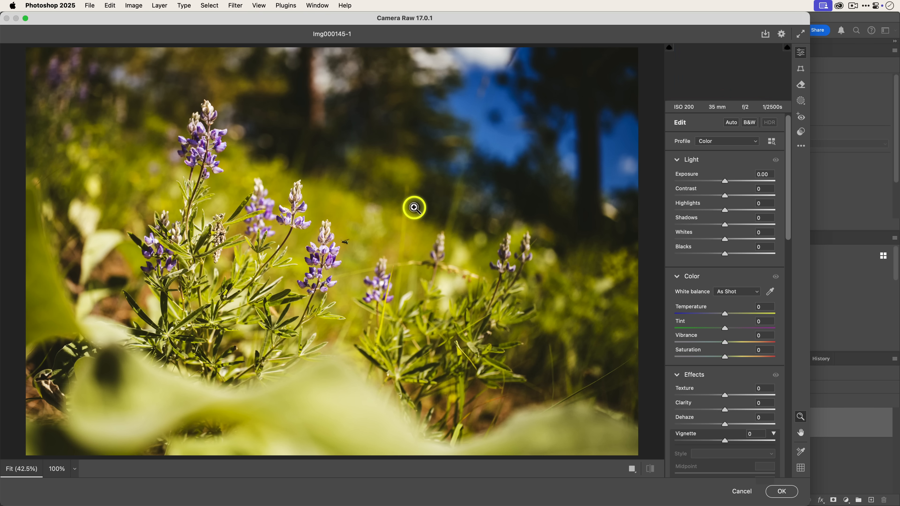
{"action": "left_click", "coordinate": [731, 122]}
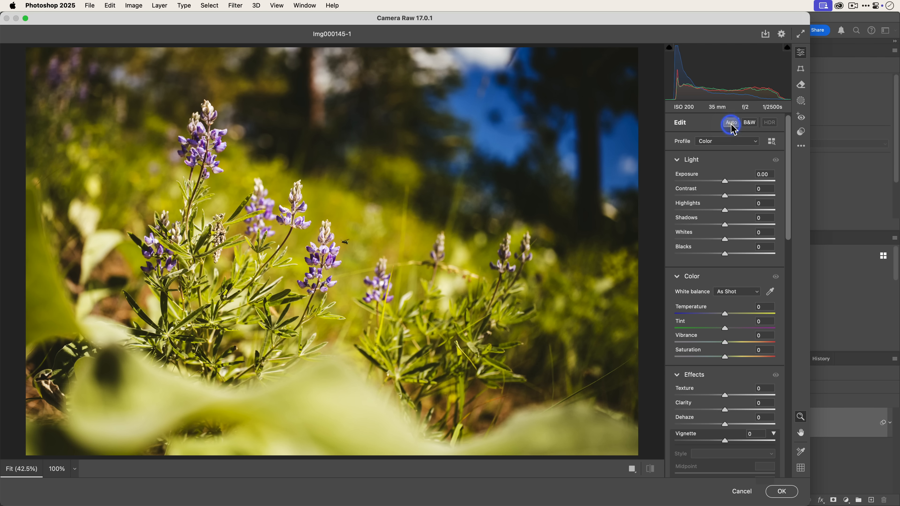
{"action": "left_click", "coordinate": [730, 122]}
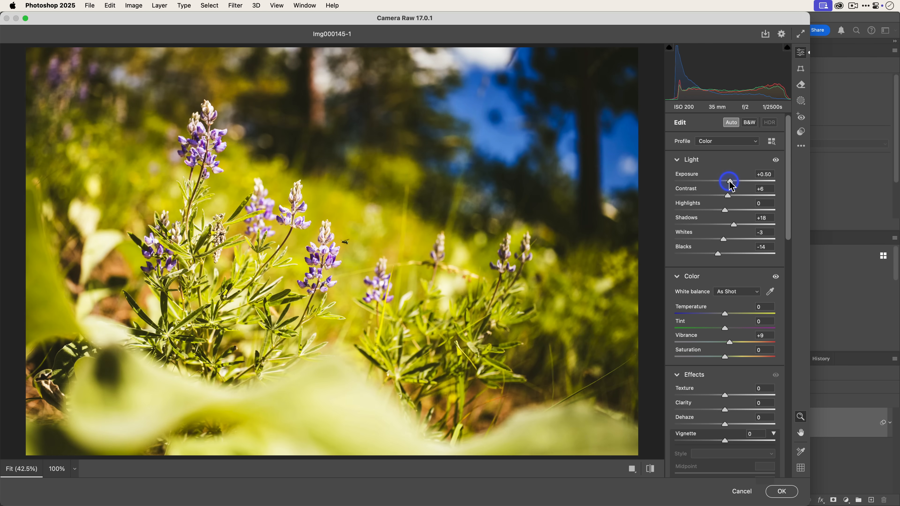
{"action": "left_click_drag", "start_coordinate": [729, 179], "coordinate": [740, 179]}
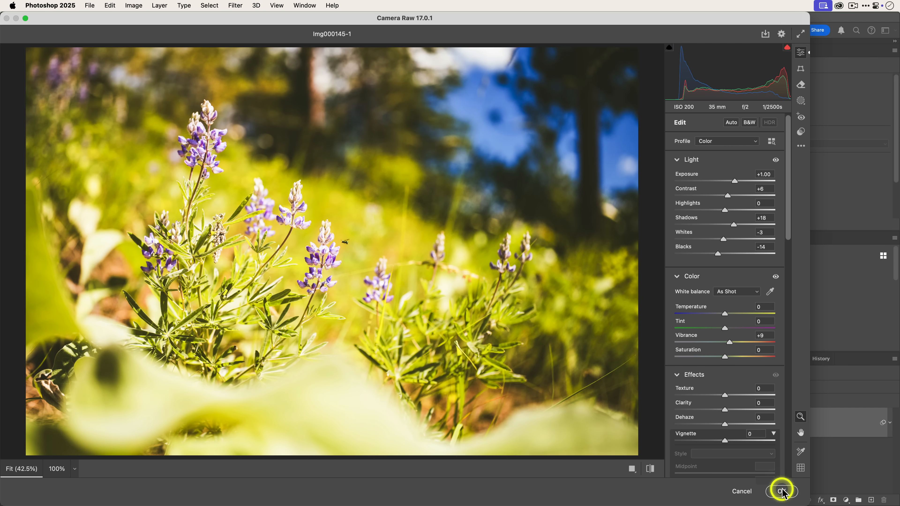
{"action": "left_click", "coordinate": [781, 491]}
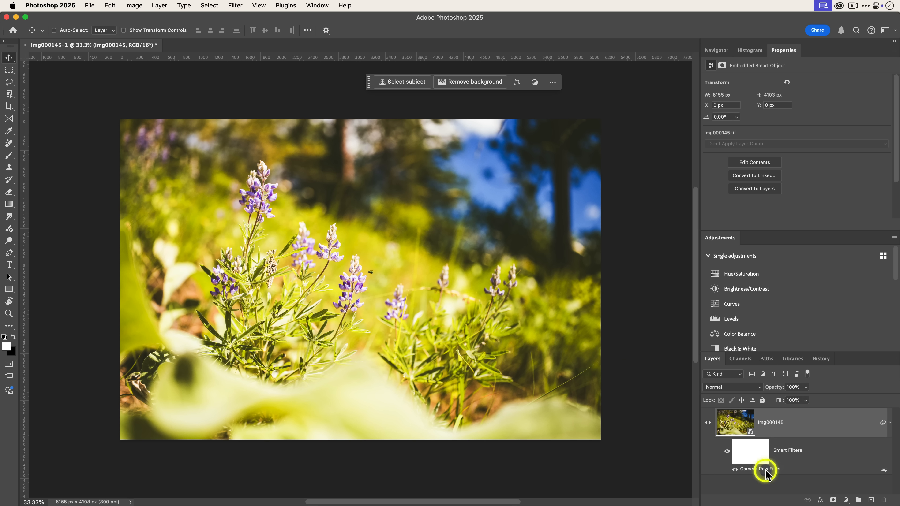
Step: Reopen the Camera Raw smart filter and ease Exposure back to +0.55
{"action": "double_click", "coordinate": [763, 469]}
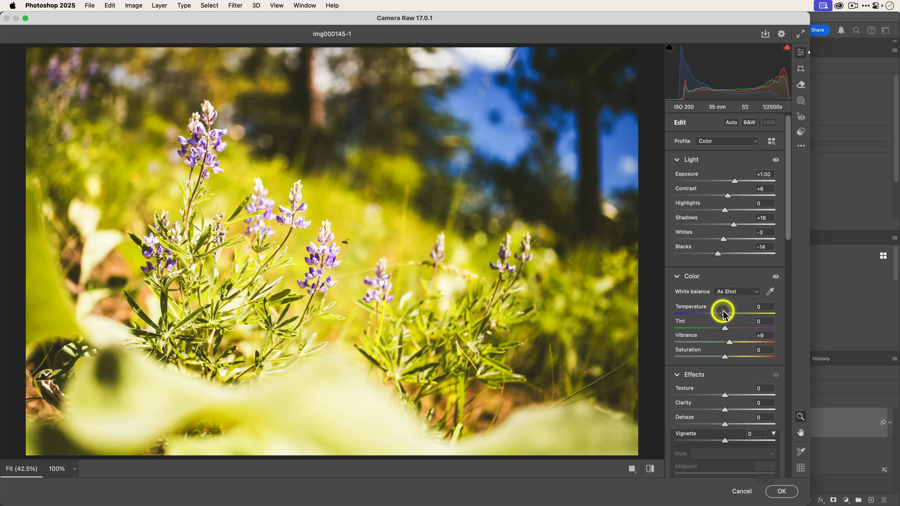
{"action": "left_click_drag", "start_coordinate": [740, 179], "coordinate": [730, 180]}
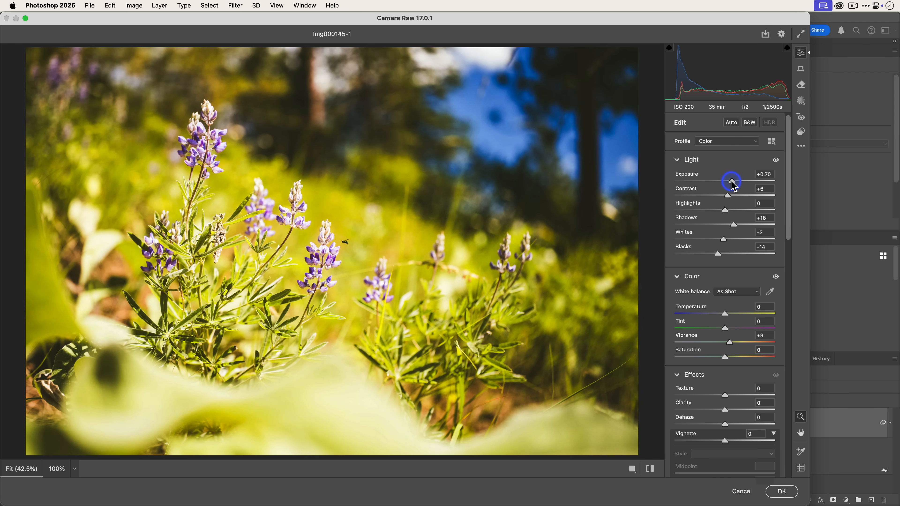
{"action": "left_click_drag", "start_coordinate": [731, 181], "coordinate": [723, 181]}
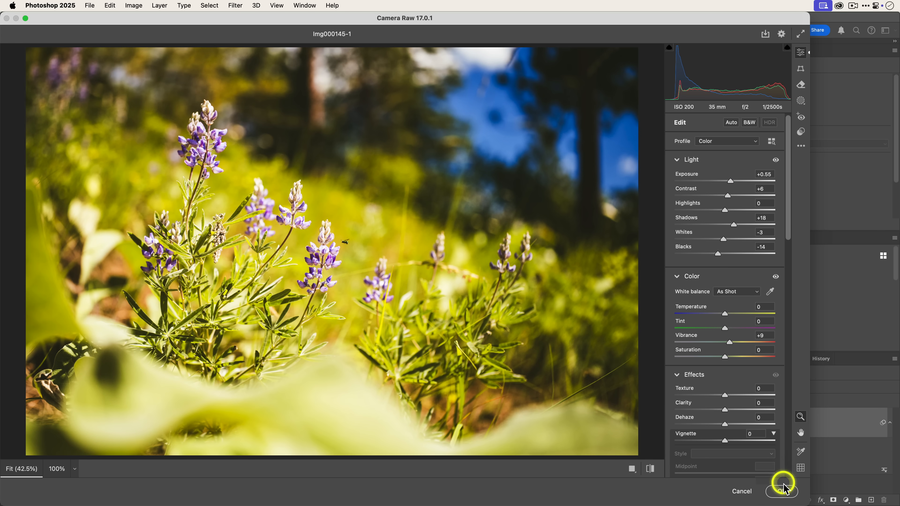
{"action": "left_click", "coordinate": [780, 490]}
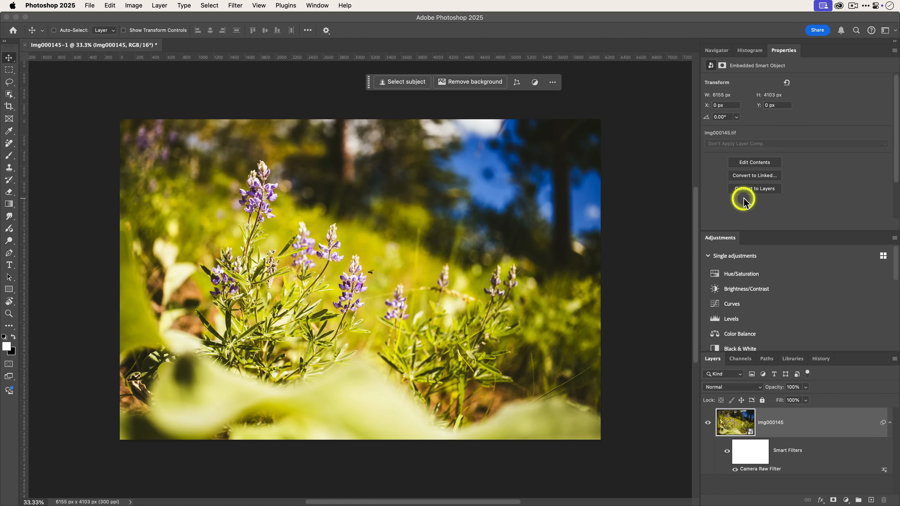
{"action": "mouse_move", "coordinate": [615, 324]}
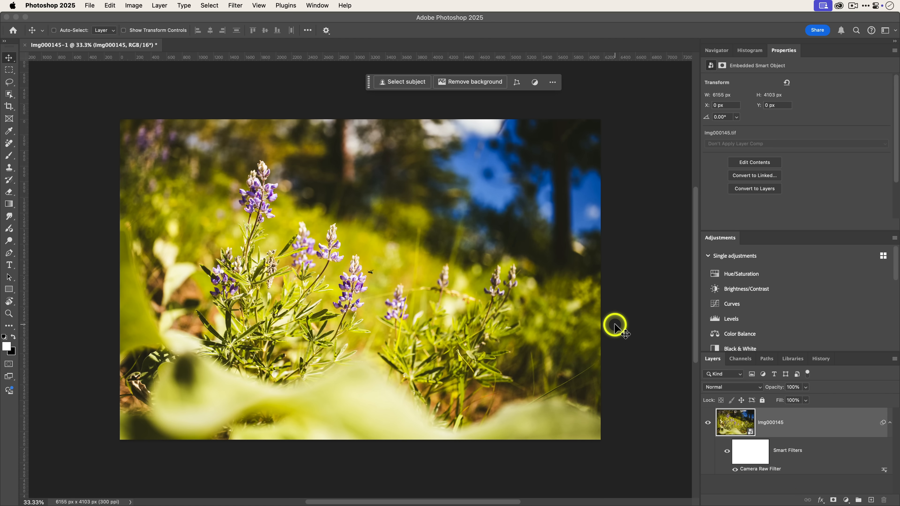
{"action": "mouse_move", "coordinate": [619, 330]}
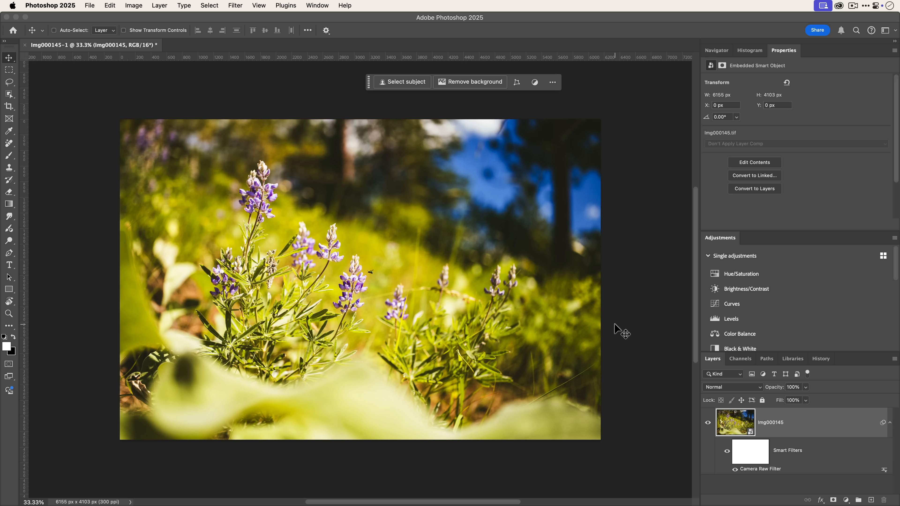
Step: Duplicate the photo layer and give the copy a heavy Gaussian Blur smart filter
{"action": "key", "text": "cmd+j"}
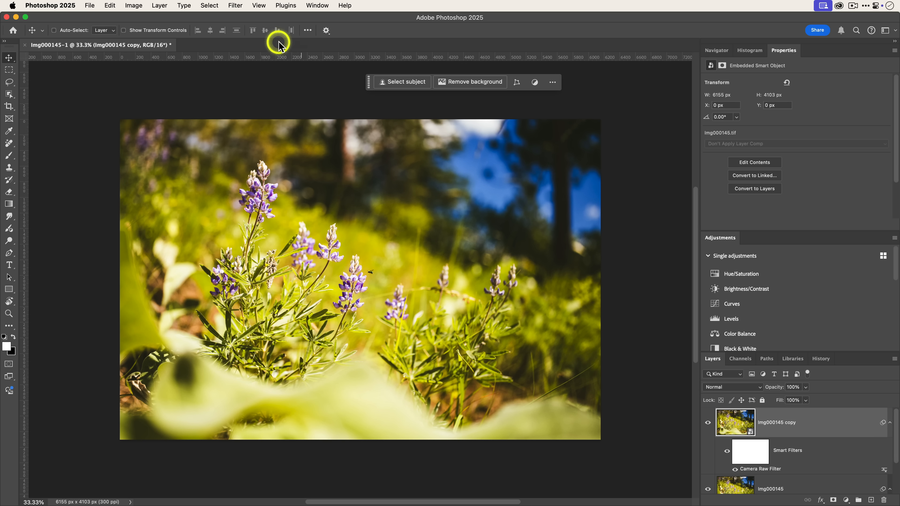
{"action": "left_click", "coordinate": [235, 5]}
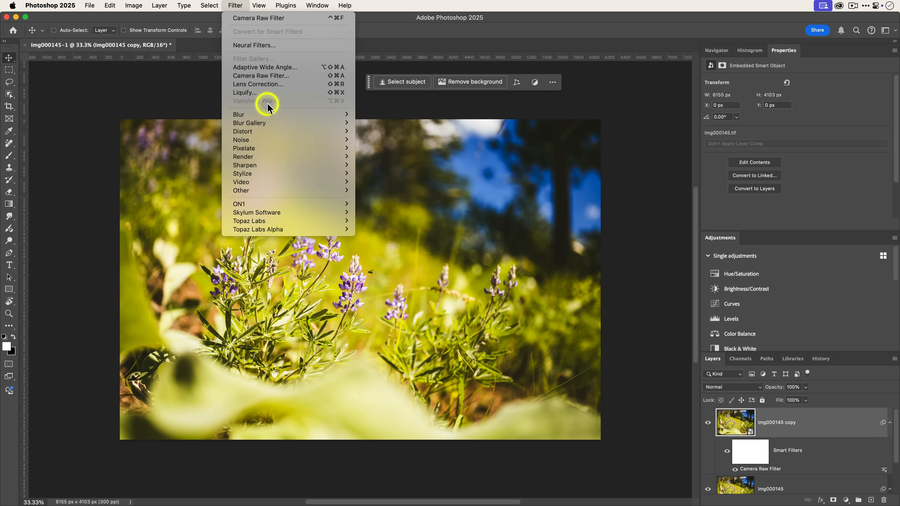
{"action": "mouse_move", "coordinate": [238, 114]}
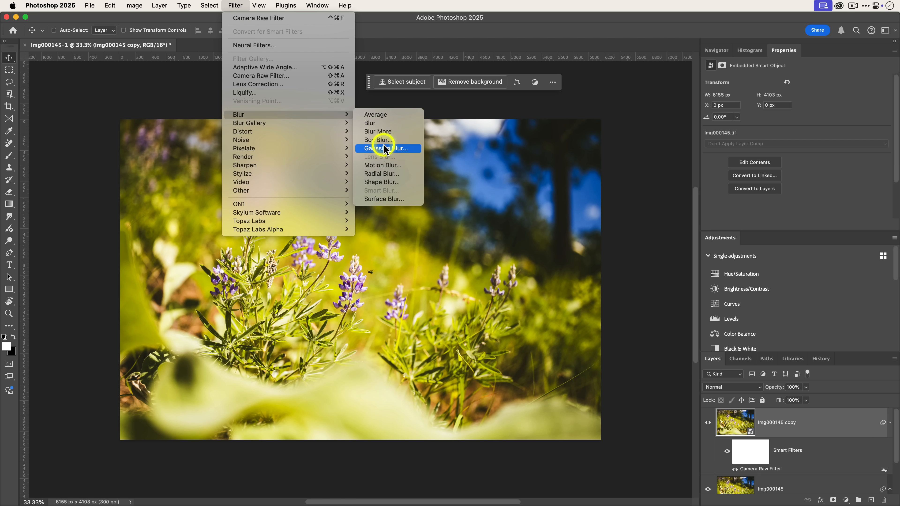
{"action": "left_click", "coordinate": [385, 148]}
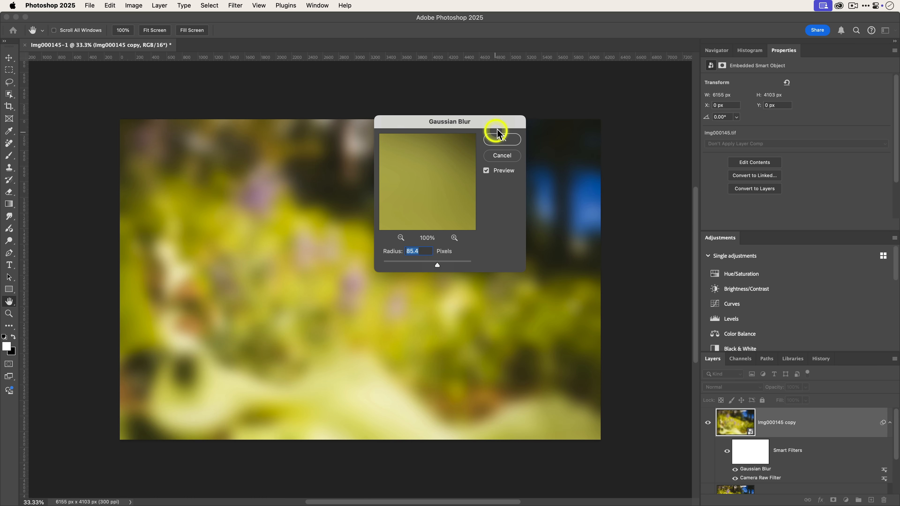
{"action": "left_click", "coordinate": [500, 140]}
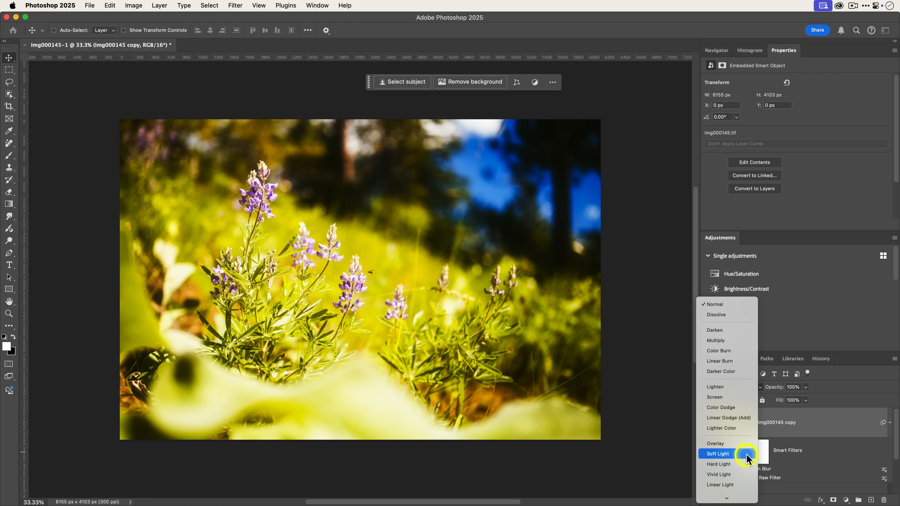
Step: Blend the blurred copy in Soft Light at 54% opacity for a glow
{"action": "left_click", "coordinate": [716, 453]}
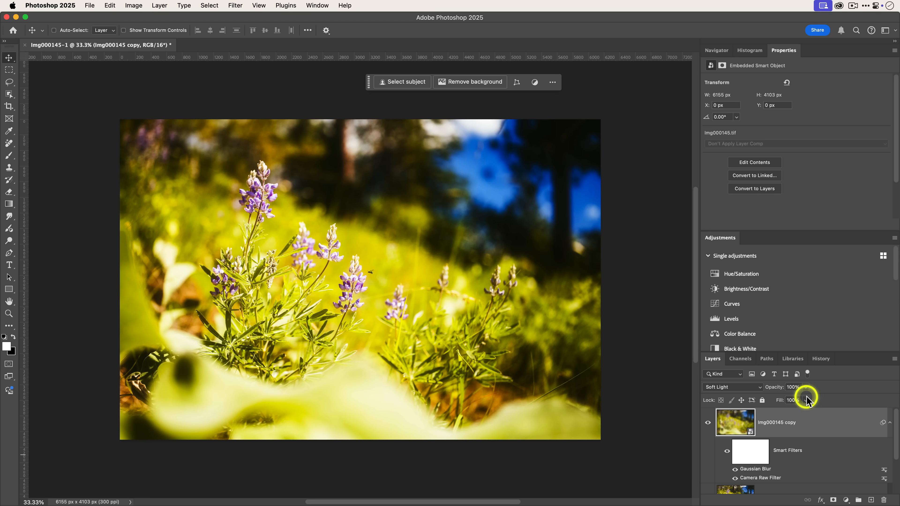
{"action": "left_click", "coordinate": [805, 387]}
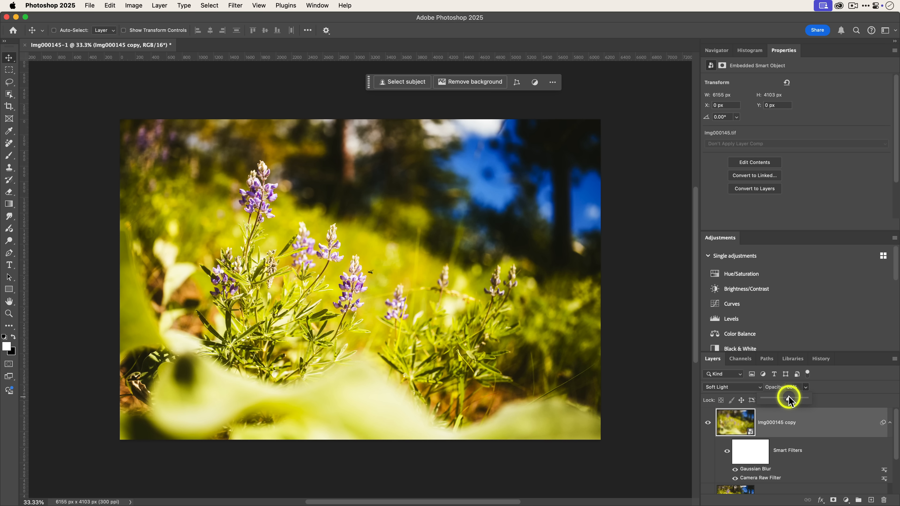
{"action": "left_click_drag", "start_coordinate": [771, 399], "coordinate": [786, 399]}
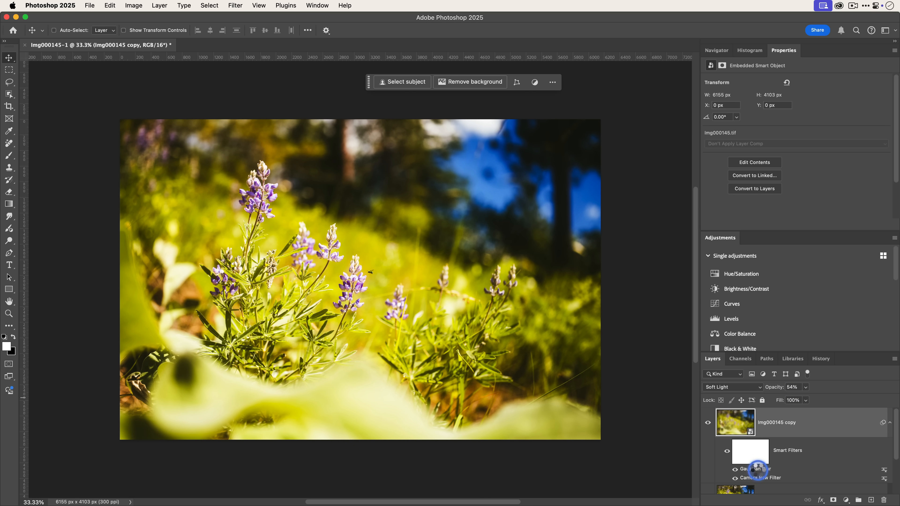
Step: Reduce the copy's Gaussian Blur radius to 8.0 pixels and raise its opacity to 82%
{"action": "double_click", "coordinate": [755, 468]}
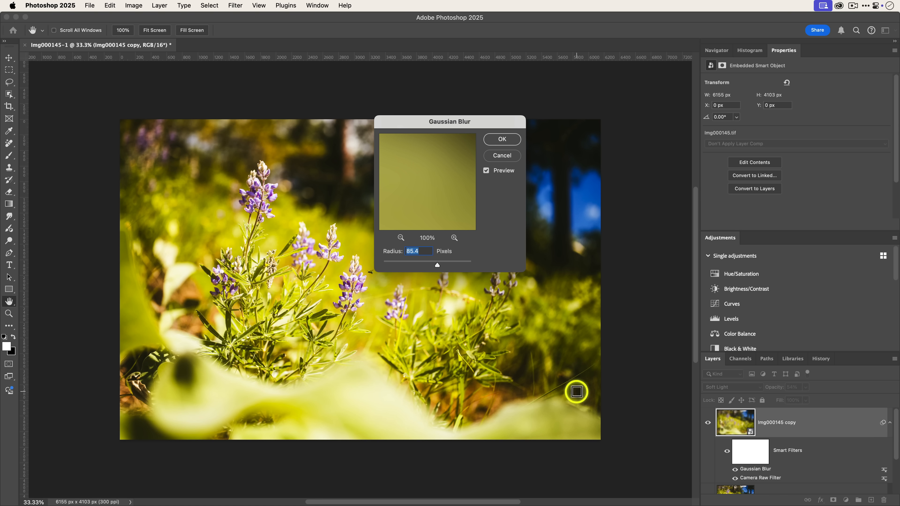
{"action": "mouse_move", "coordinate": [396, 176]}
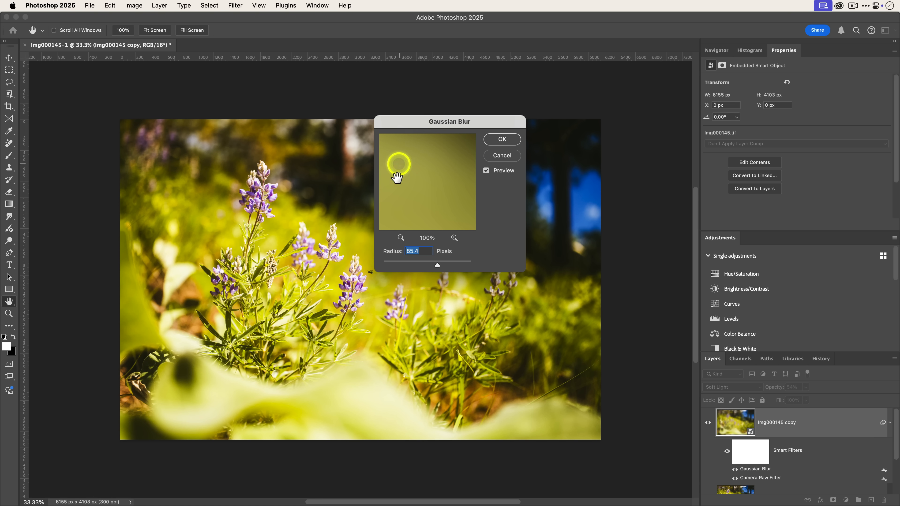
{"action": "left_click_drag", "start_coordinate": [442, 264], "coordinate": [437, 264]}
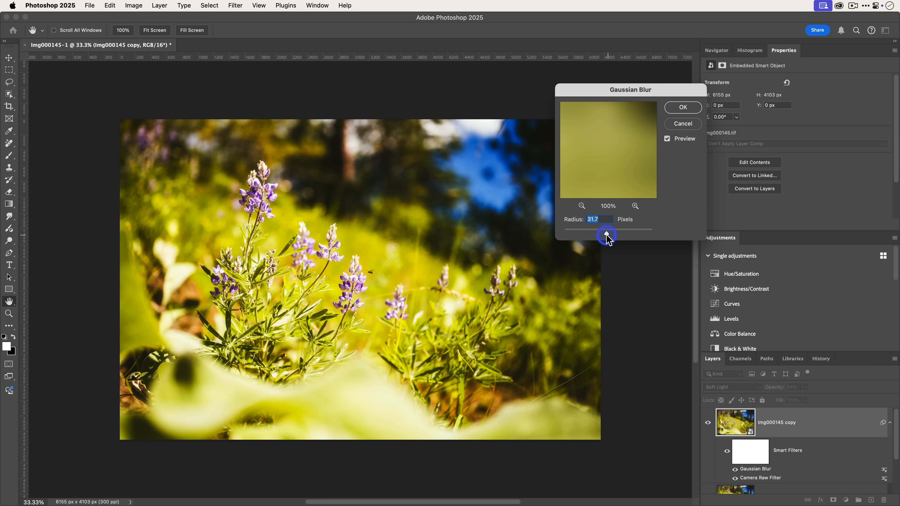
{"action": "left_click_drag", "start_coordinate": [605, 235], "coordinate": [594, 235]}
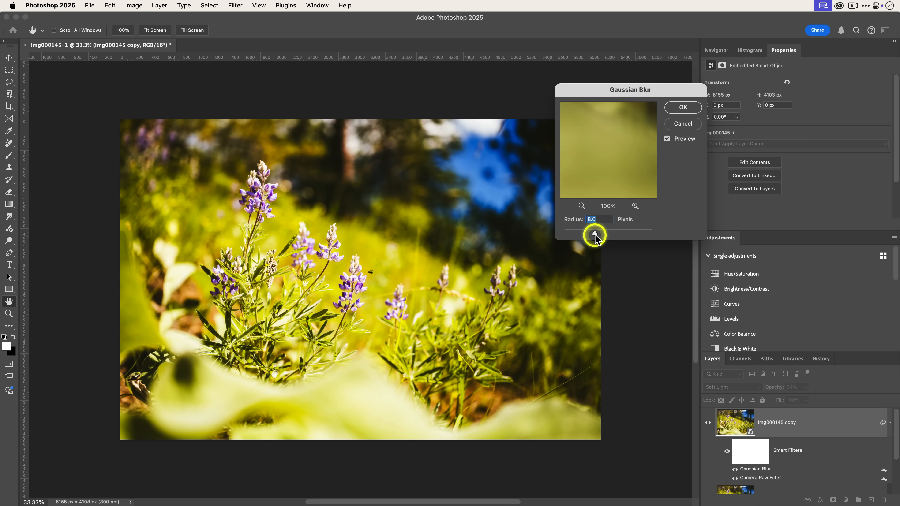
{"action": "left_click", "coordinate": [681, 107]}
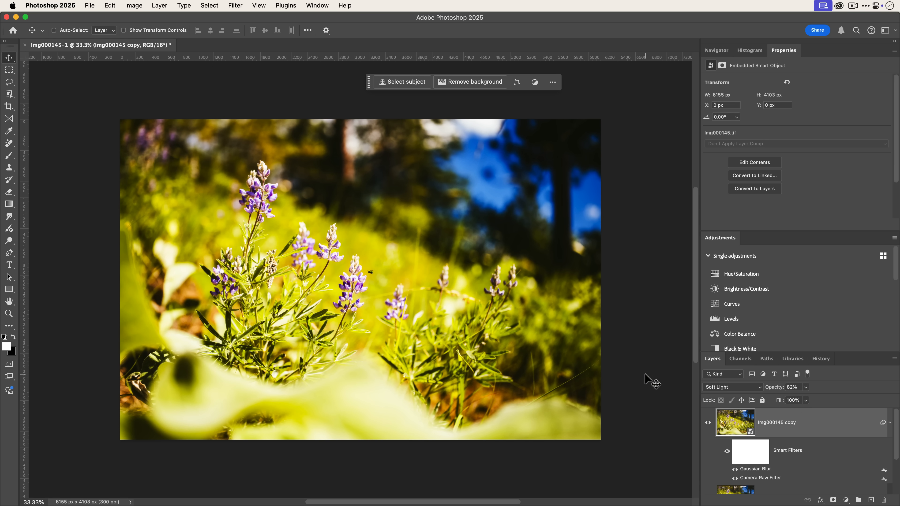
{"action": "mouse_move", "coordinate": [490, 319]}
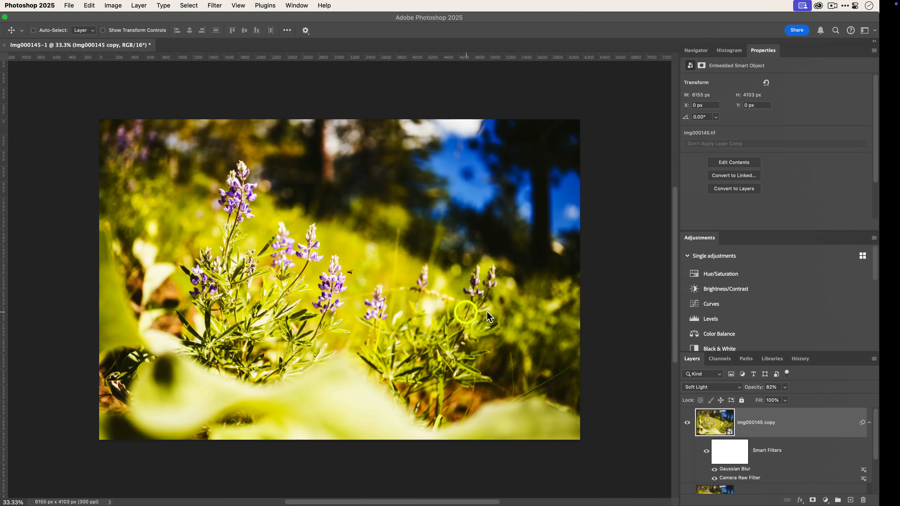
{"action": "left_click", "coordinate": [89, 5]}
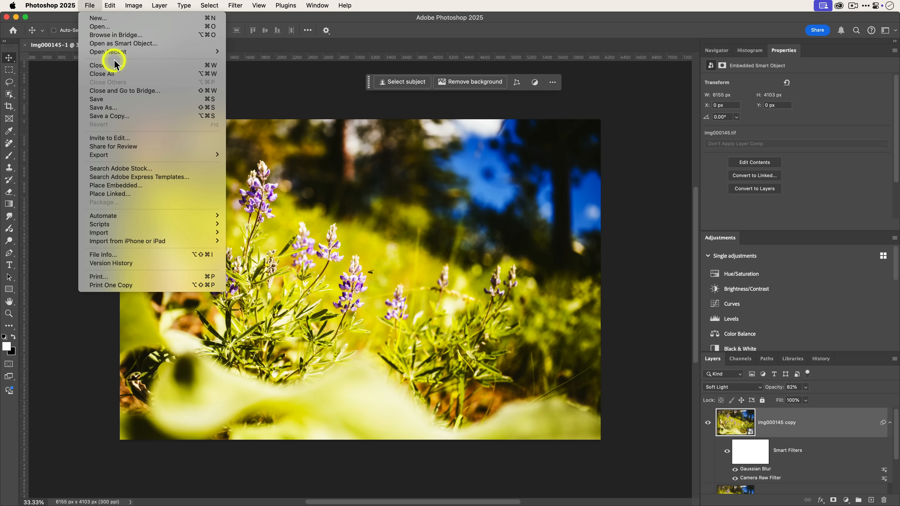
Step: Close and save the edited document in Photoshop, then select the Lens Blur Update album
{"action": "left_click", "coordinate": [97, 65]}
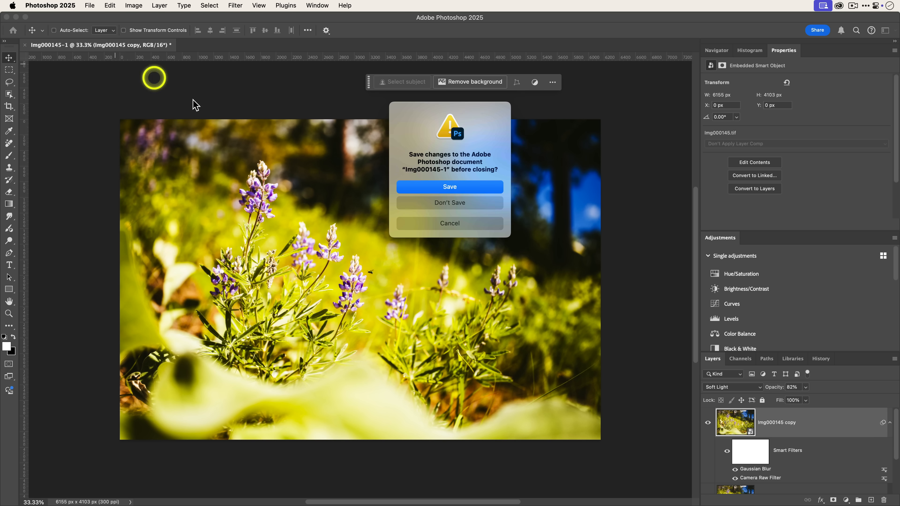
{"action": "left_click", "coordinate": [449, 187]}
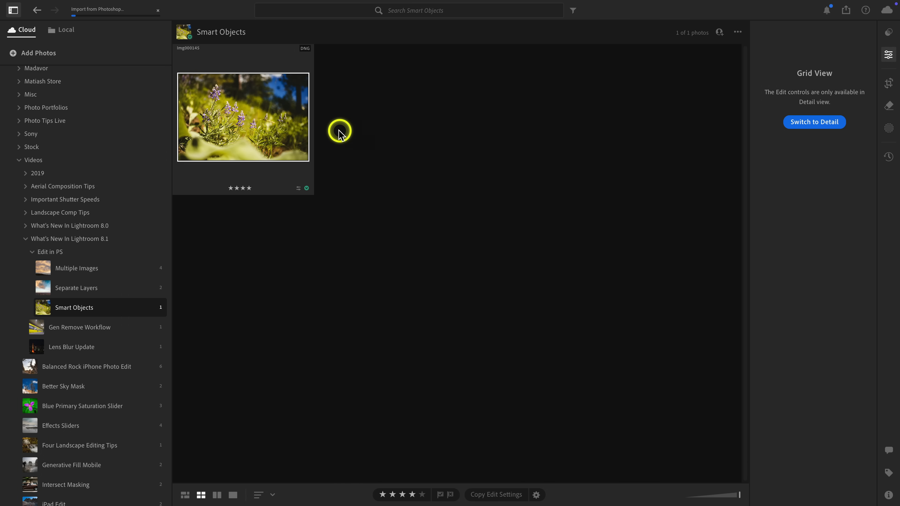
{"action": "mouse_move", "coordinate": [423, 135]}
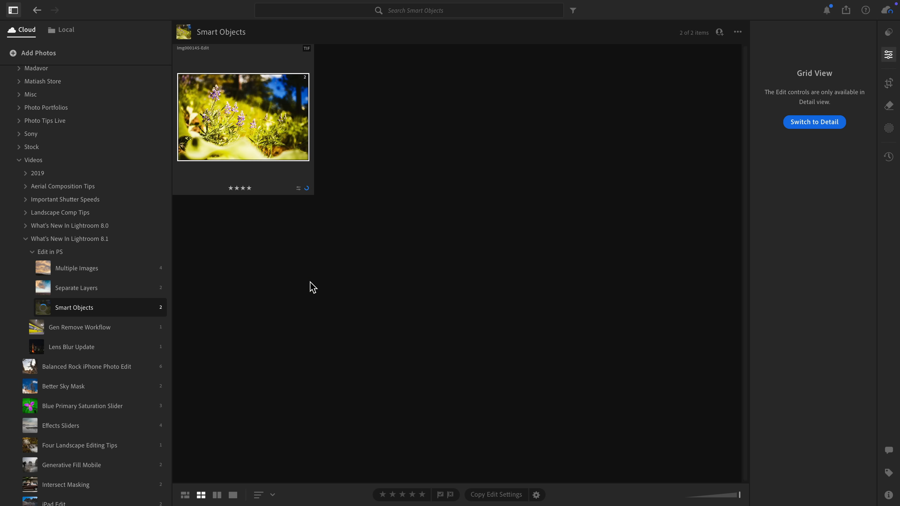
{"action": "left_click", "coordinate": [72, 346]}
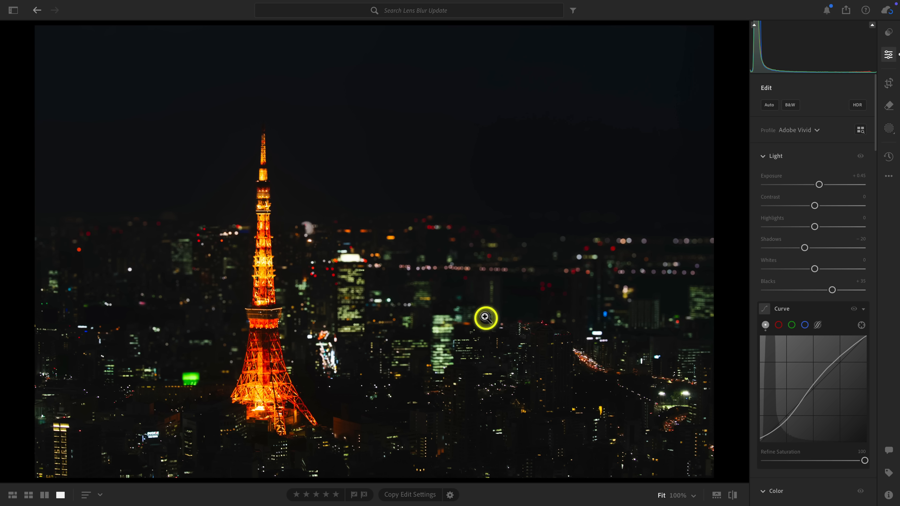
{"action": "mouse_move", "coordinate": [274, 250]}
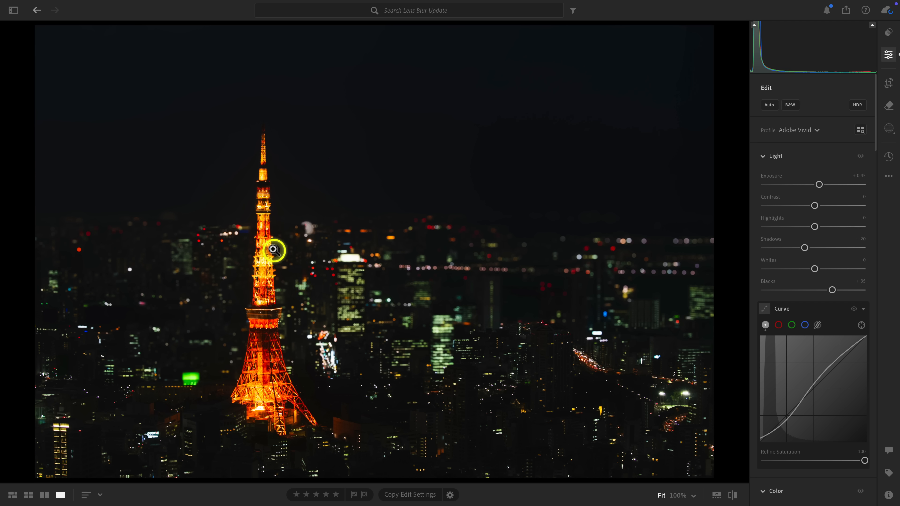
{"action": "mouse_move", "coordinate": [598, 350]}
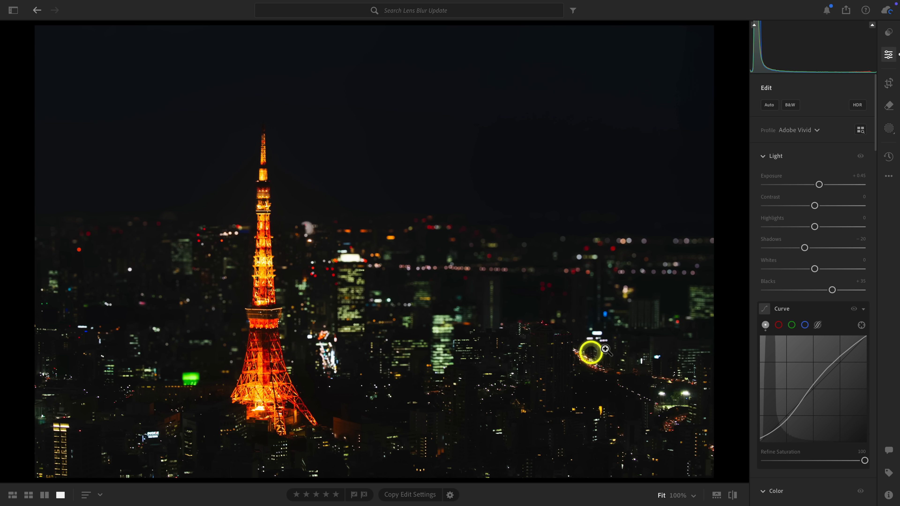
{"action": "mouse_move", "coordinate": [491, 303]}
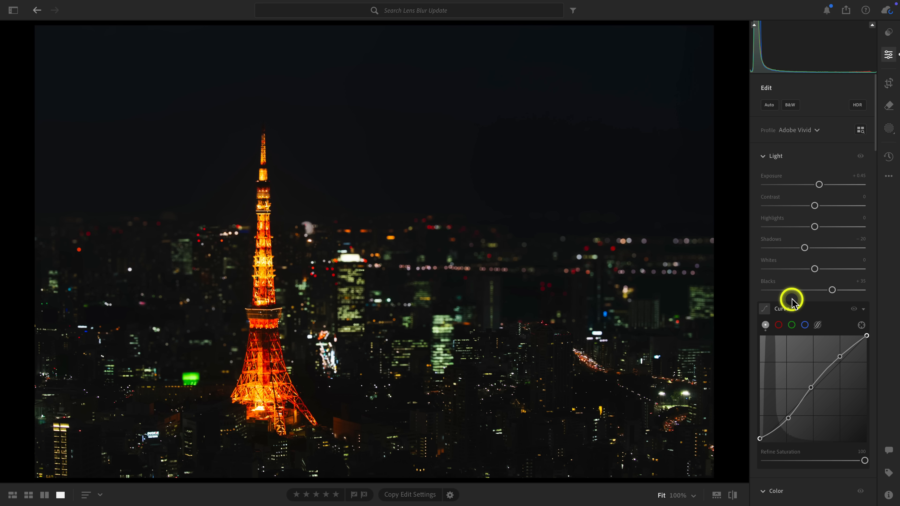
Step: Scroll the Edit panel to Lens Blur and zoom into the Tokyo Tower photo's blurred city lights
{"action": "scroll", "scroll_direction": "down", "scroll_amount": 3}
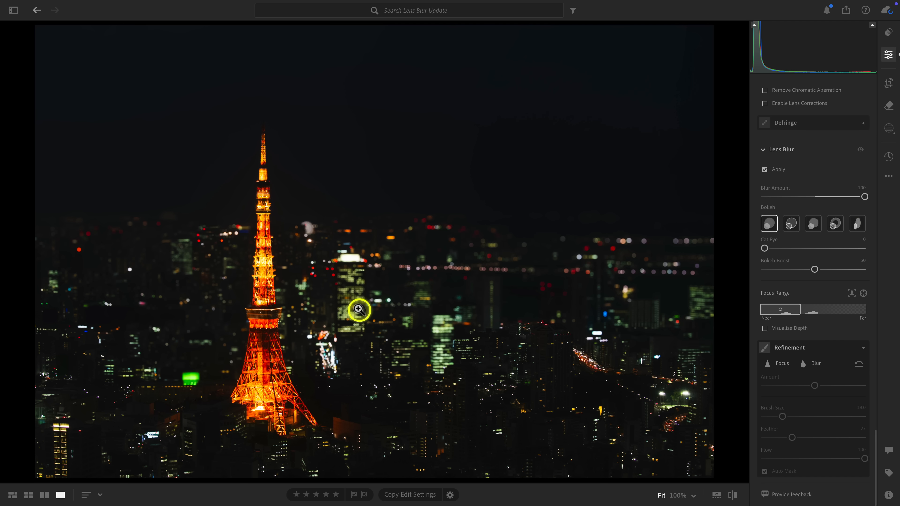
{"action": "left_click", "coordinate": [358, 309]}
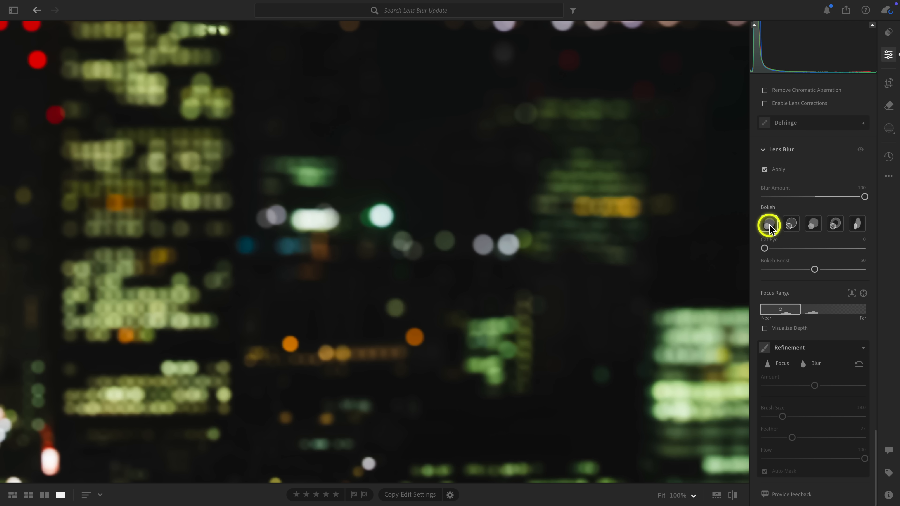
Step: Try the round and cat-eye bokeh shapes, then pan the close-up across the city lights
{"action": "left_click", "coordinate": [856, 223]}
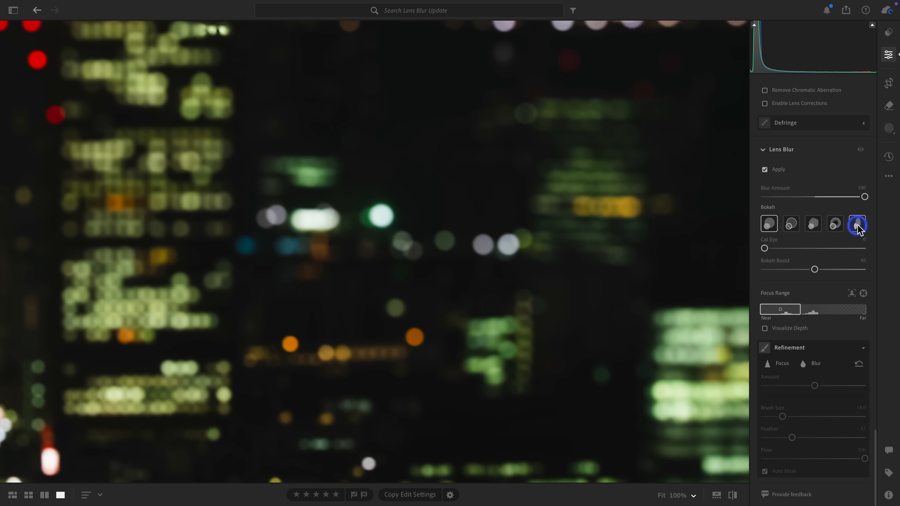
{"action": "left_click", "coordinate": [857, 223]}
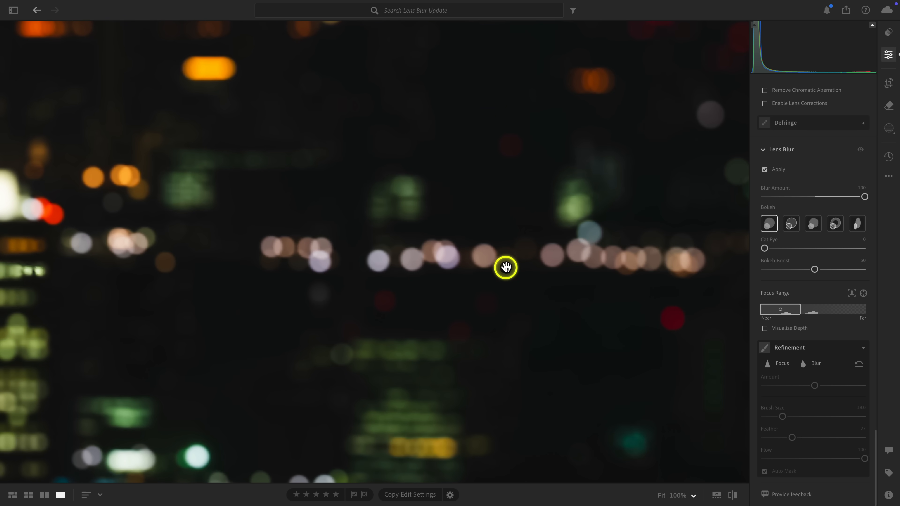
{"action": "left_click_drag", "start_coordinate": [506, 267], "coordinate": [511, 277]}
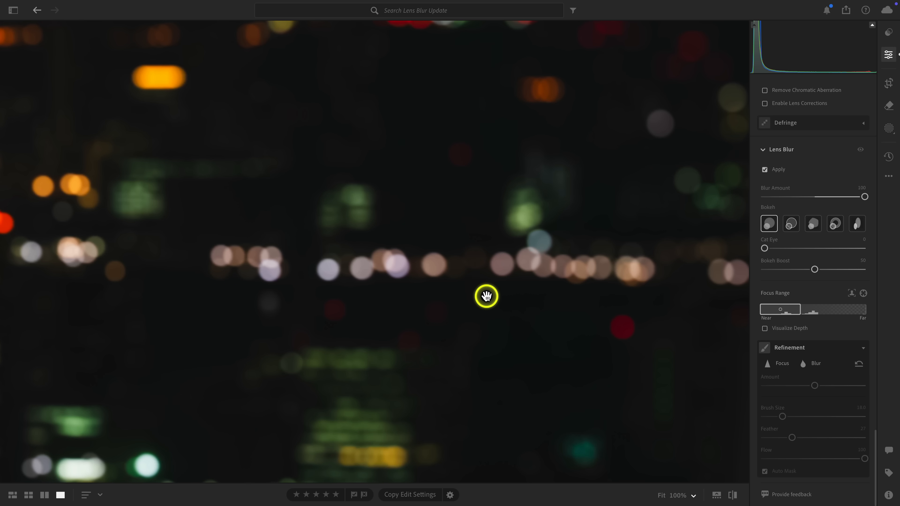
{"action": "mouse_move", "coordinate": [496, 252]}
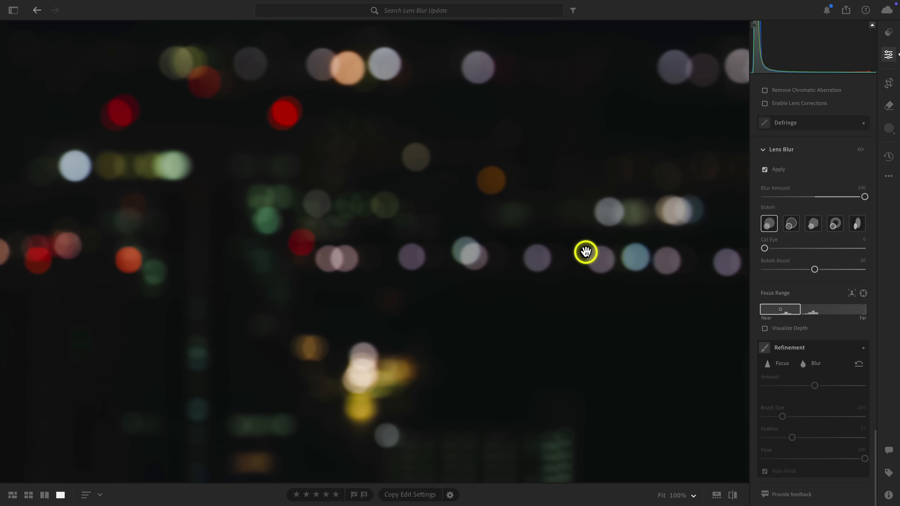
{"action": "mouse_move", "coordinate": [603, 284]}
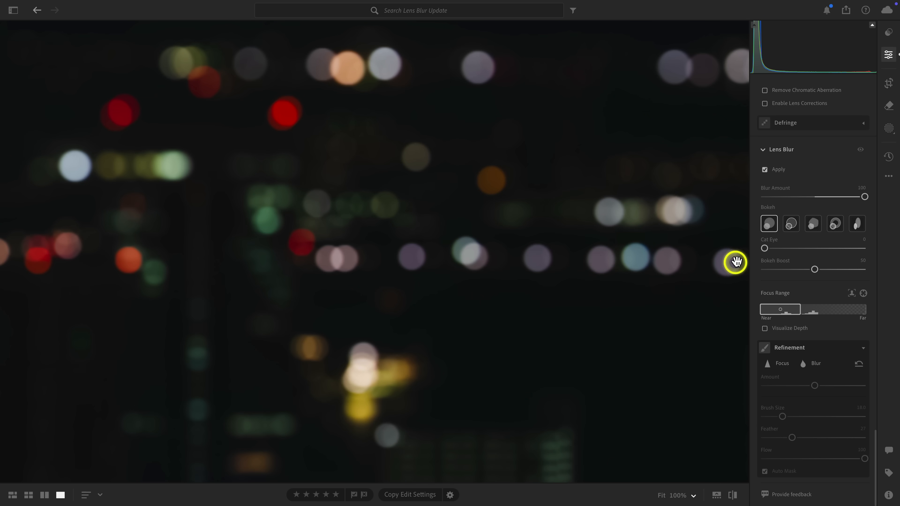
{"action": "mouse_move", "coordinate": [588, 262]}
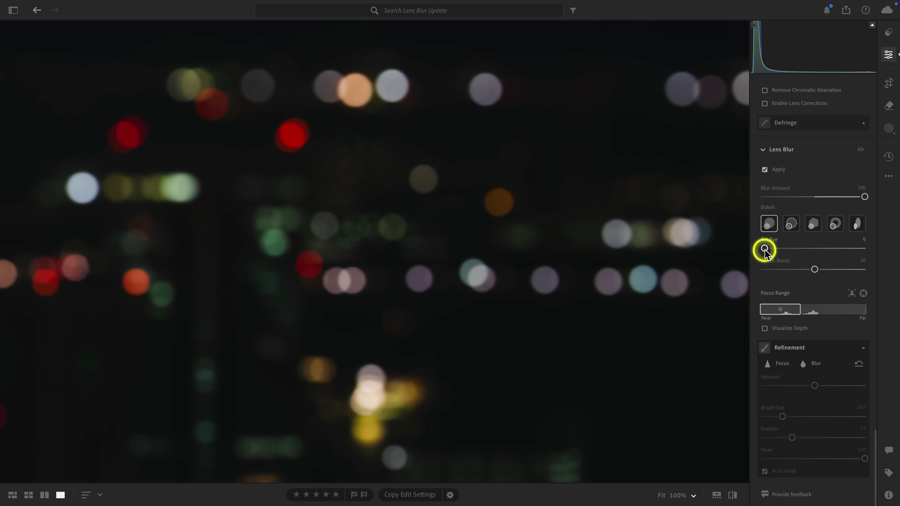
Step: Raise Cat Eye to about 96 so the bokeh stretch into ovals, panning to other lights
{"action": "left_click_drag", "start_coordinate": [764, 249], "coordinate": [811, 249]}
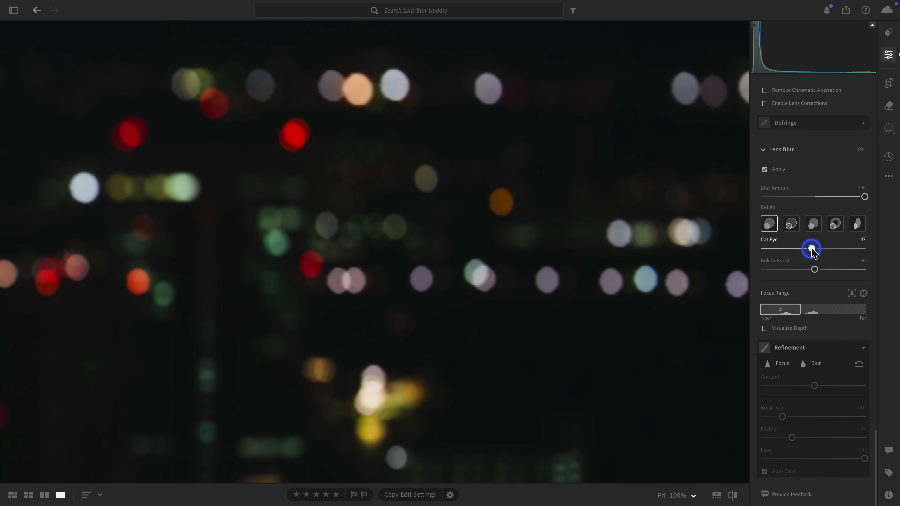
{"action": "left_click_drag", "start_coordinate": [811, 248], "coordinate": [840, 248]}
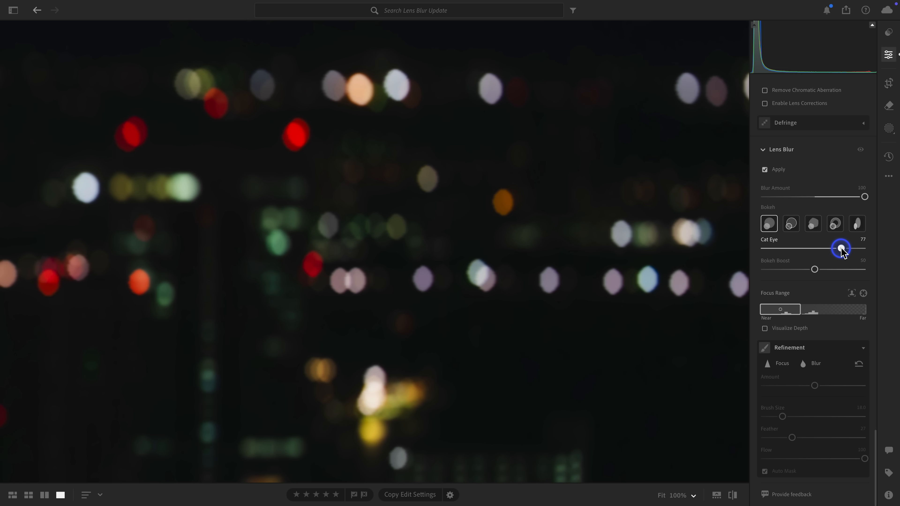
{"action": "left_click_drag", "start_coordinate": [841, 248], "coordinate": [859, 248]}
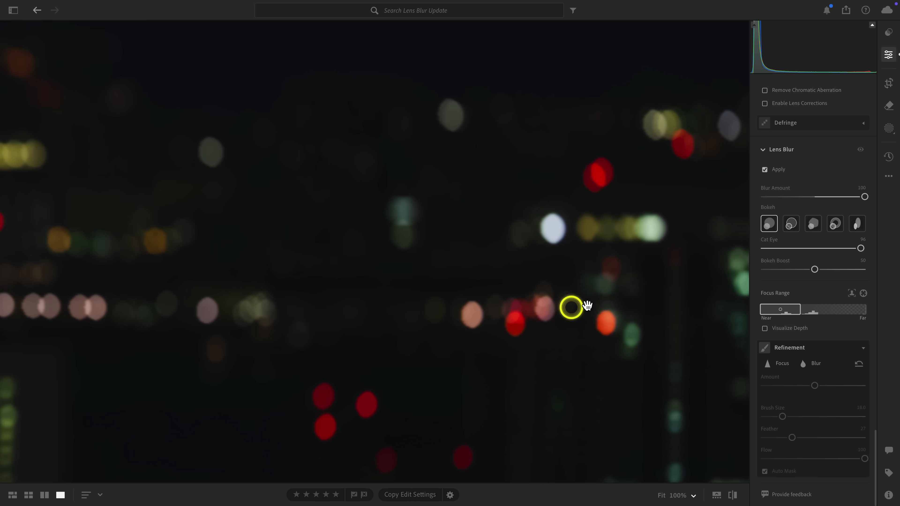
{"action": "left_click_drag", "start_coordinate": [572, 306], "coordinate": [491, 307]}
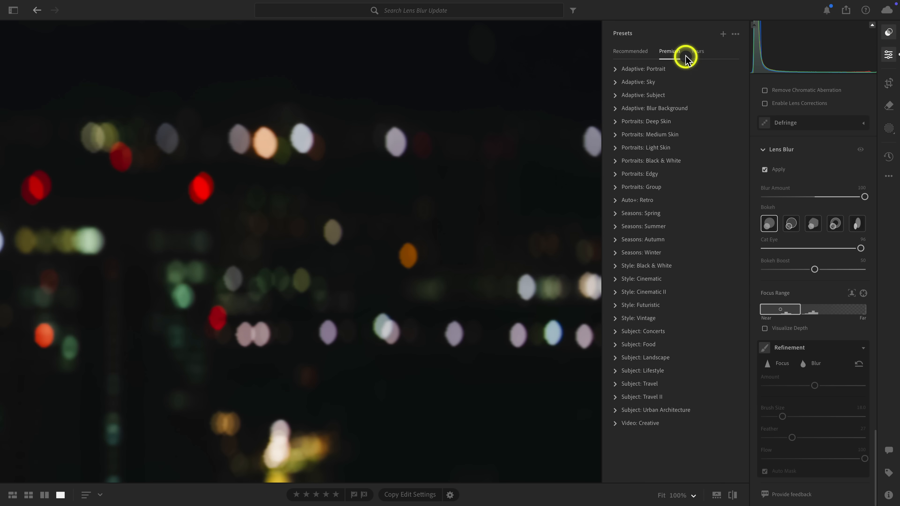
Step: Show the Premium tab of the Presets panel
{"action": "left_click", "coordinate": [680, 51]}
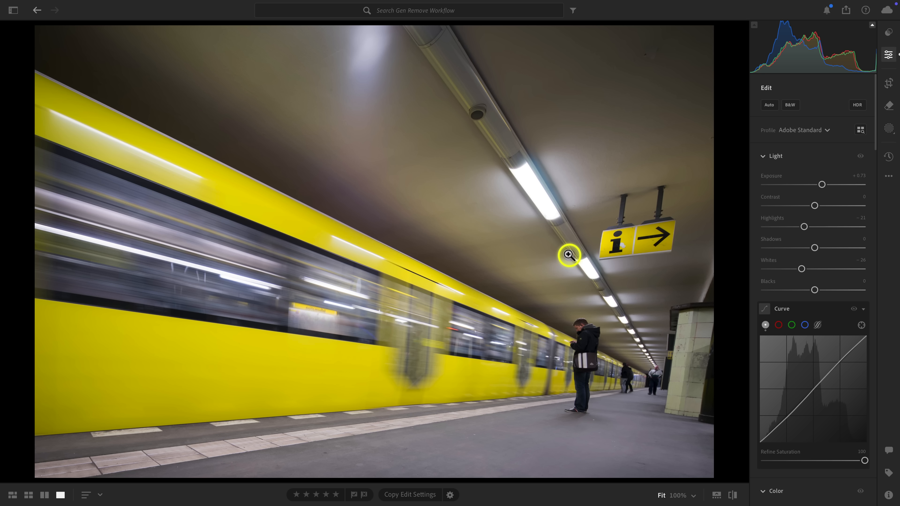
{"action": "mouse_move", "coordinate": [838, 118]}
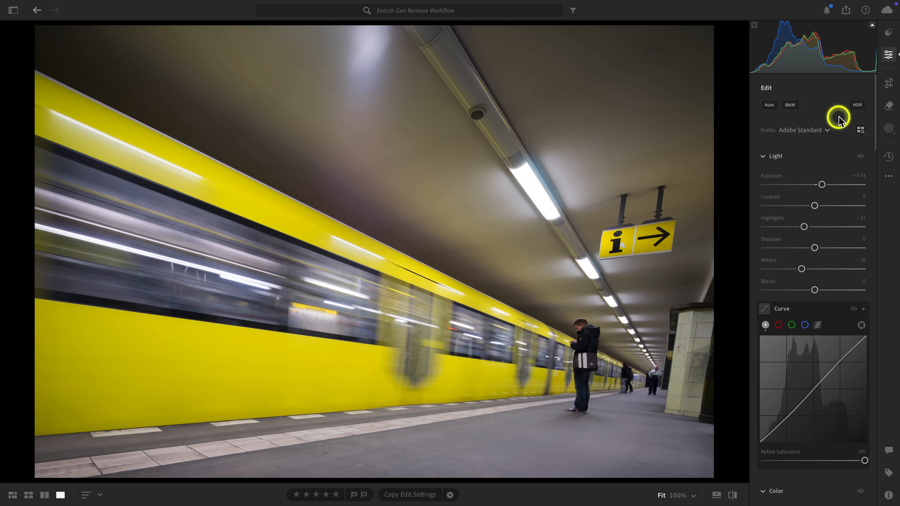
Step: Start cropping and auto-straightening the subway train photo
{"action": "left_click", "coordinate": [886, 86]}
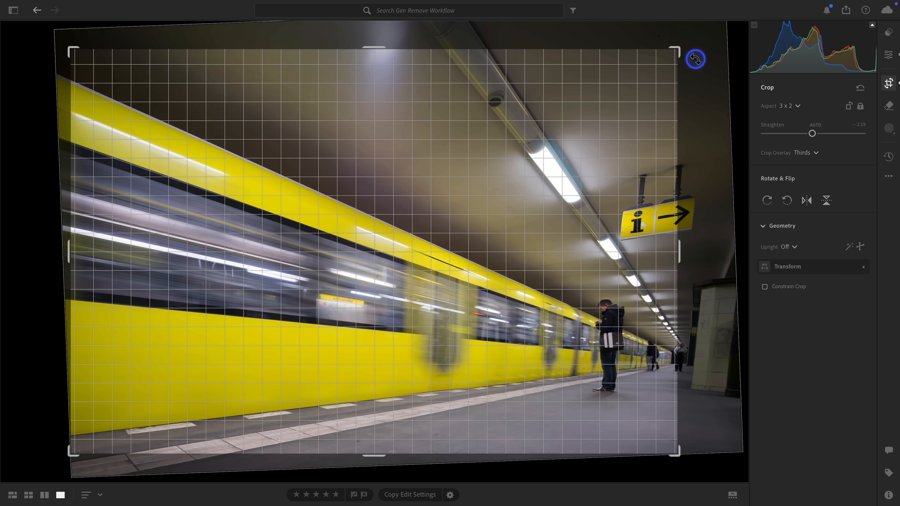
{"action": "left_click_drag", "start_coordinate": [695, 59], "coordinate": [69, 47]}
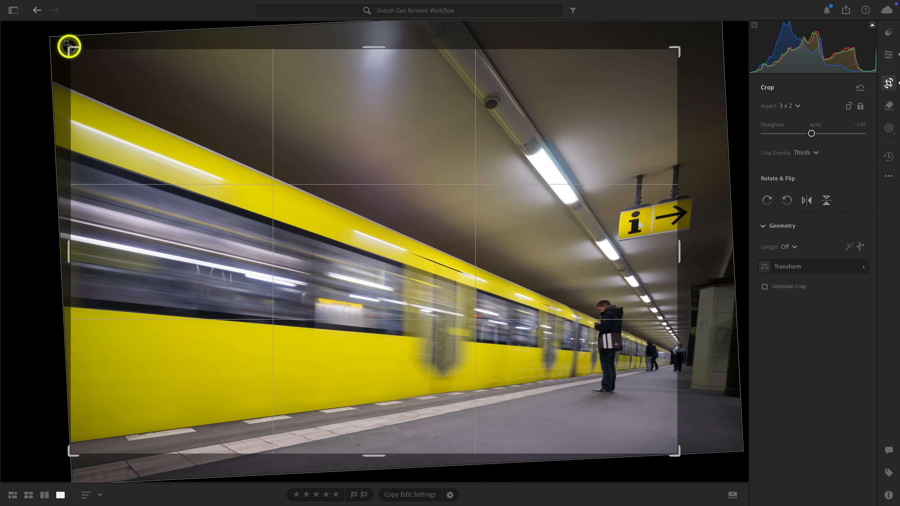
{"action": "left_click_drag", "start_coordinate": [69, 47], "coordinate": [189, 142]}
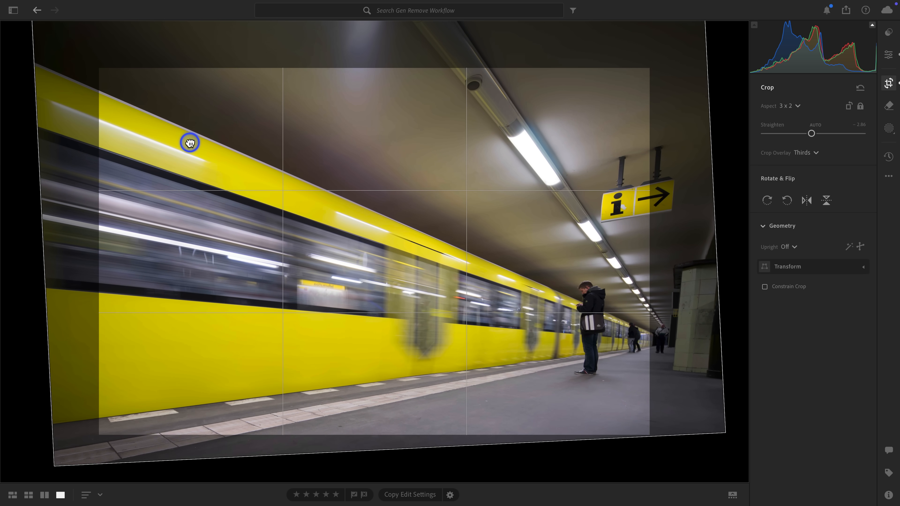
{"action": "left_click_drag", "start_coordinate": [190, 142], "coordinate": [195, 138]}
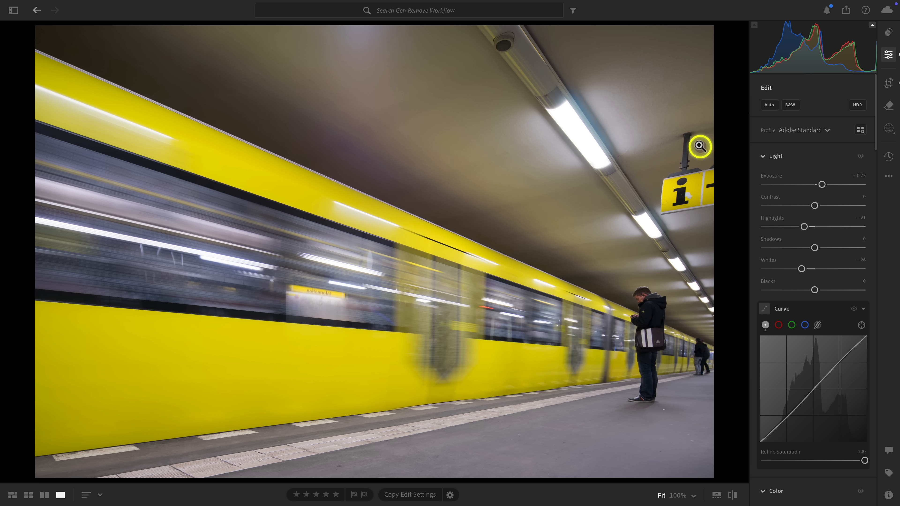
{"action": "mouse_move", "coordinate": [551, 199]}
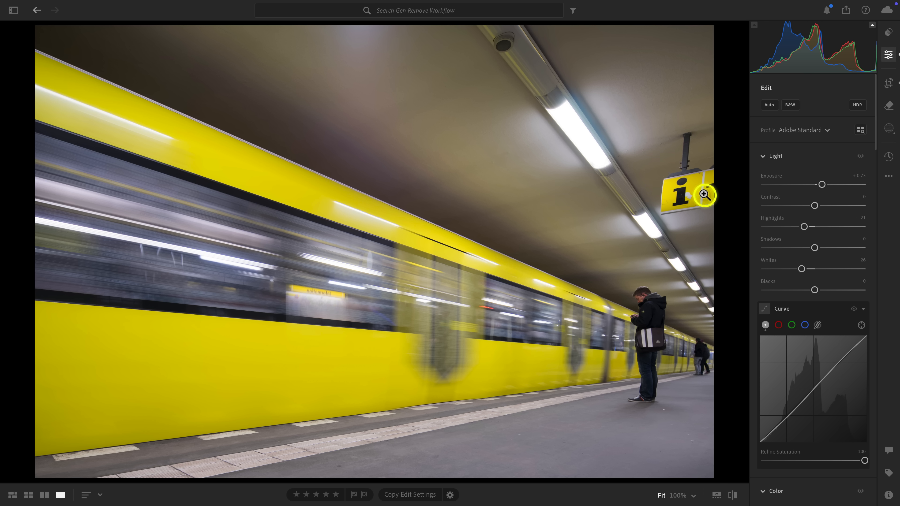
{"action": "mouse_move", "coordinate": [702, 205]}
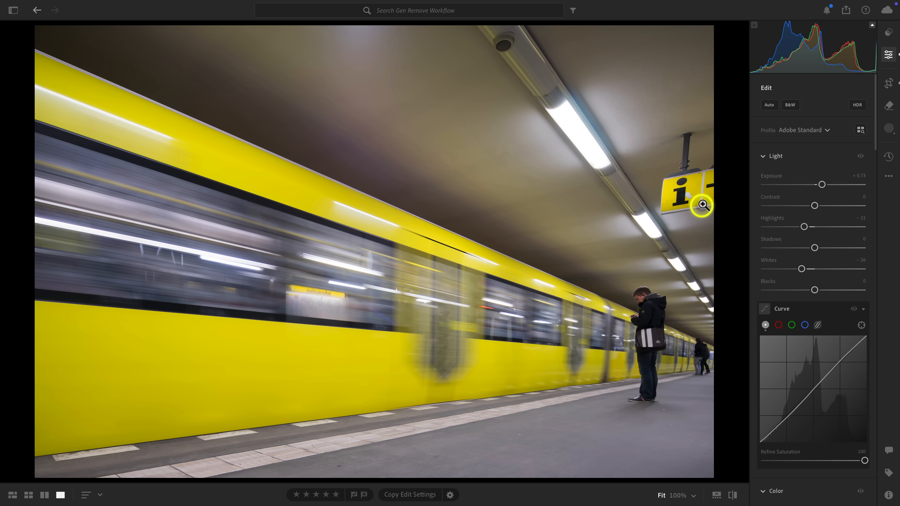
{"action": "mouse_move", "coordinate": [745, 150]}
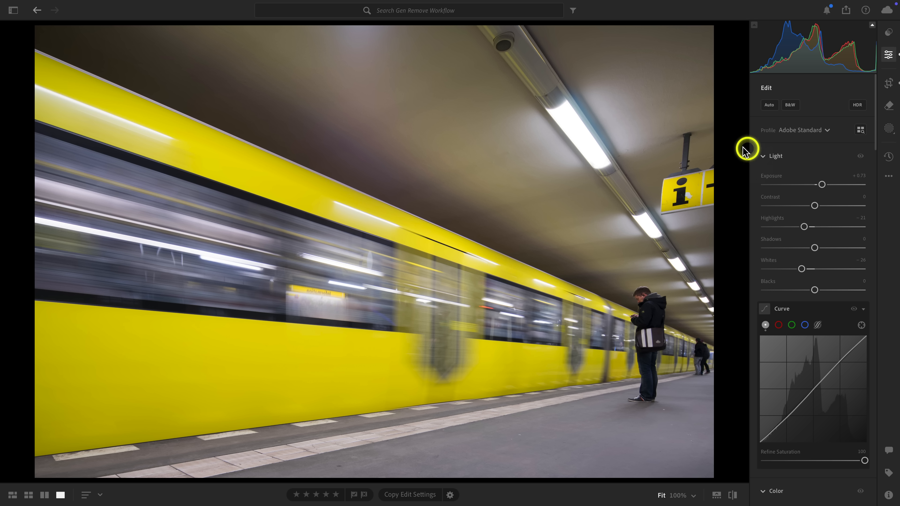
{"action": "mouse_move", "coordinate": [729, 169]}
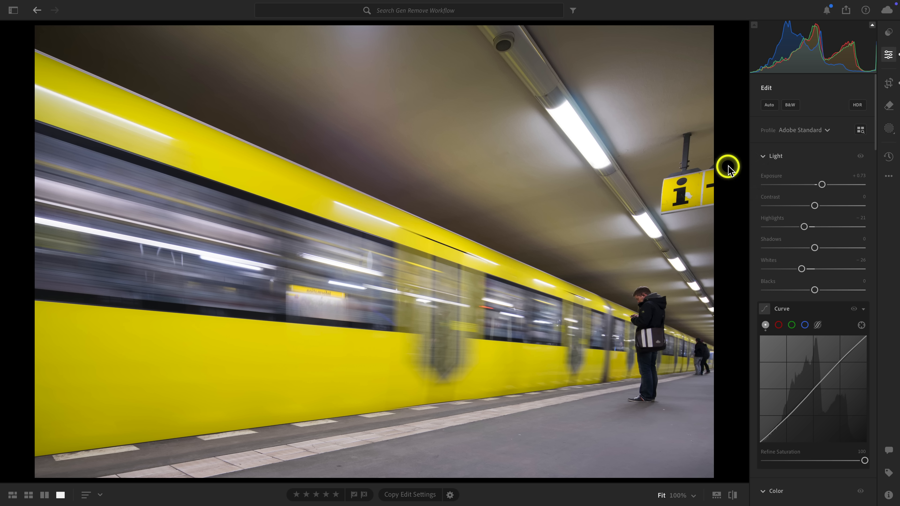
{"action": "left_click", "coordinate": [889, 83]}
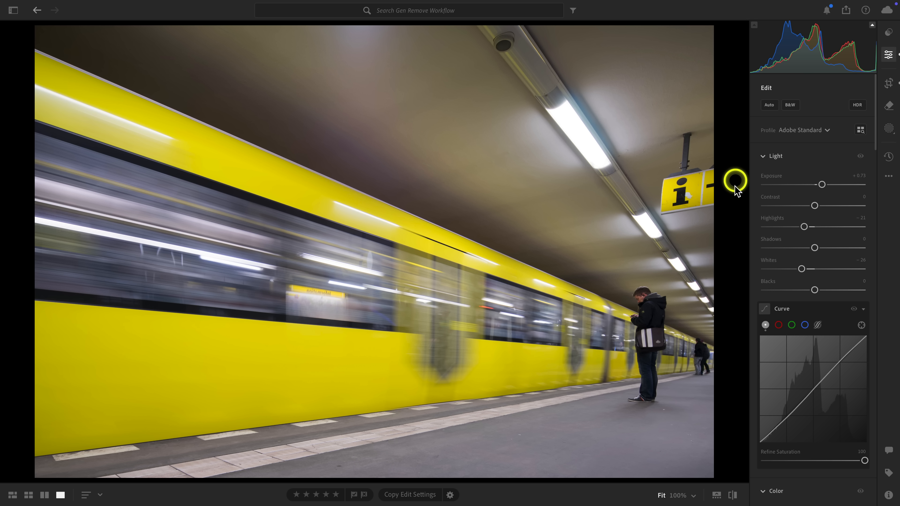
{"action": "mouse_move", "coordinate": [736, 173]}
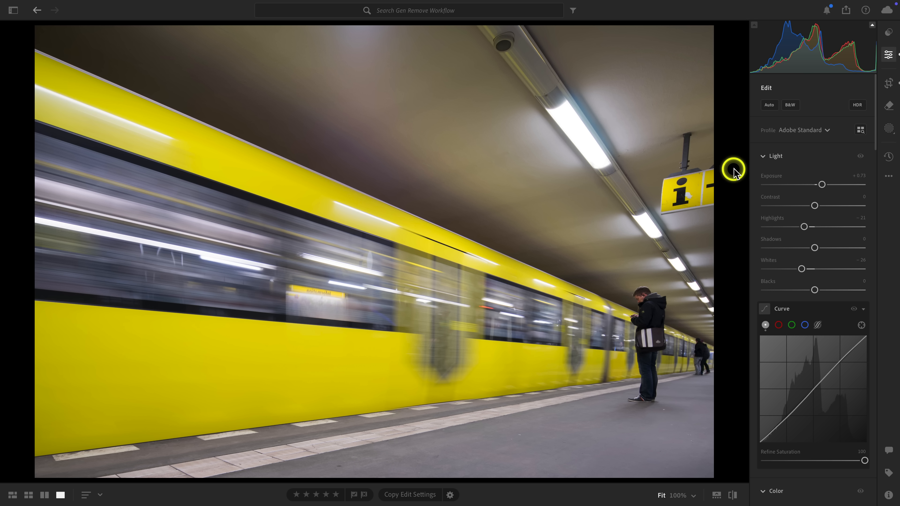
{"action": "mouse_move", "coordinate": [736, 173]}
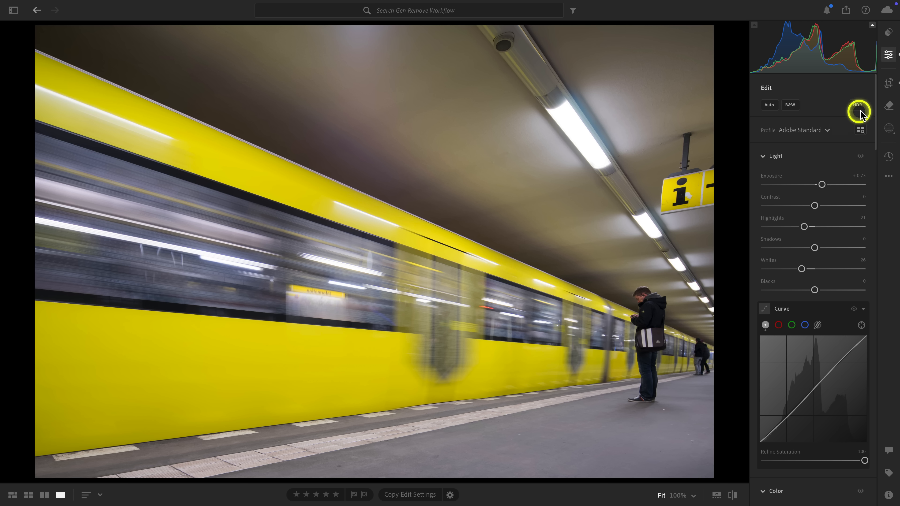
Step: With the Remove tool and generative AI, paint over the hanging information sign and its pole
{"action": "left_click", "coordinate": [889, 108]}
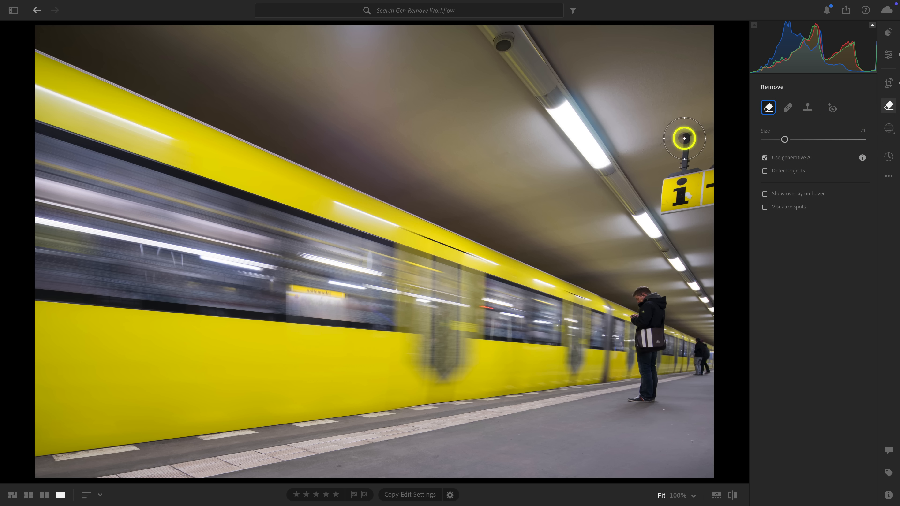
{"action": "left_click_drag", "start_coordinate": [684, 138], "coordinate": [672, 202]}
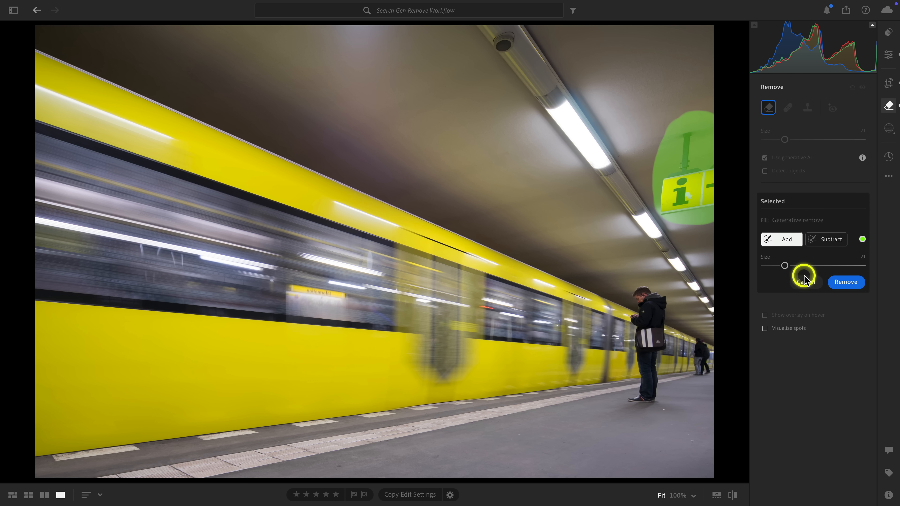
{"action": "left_click", "coordinate": [845, 282]}
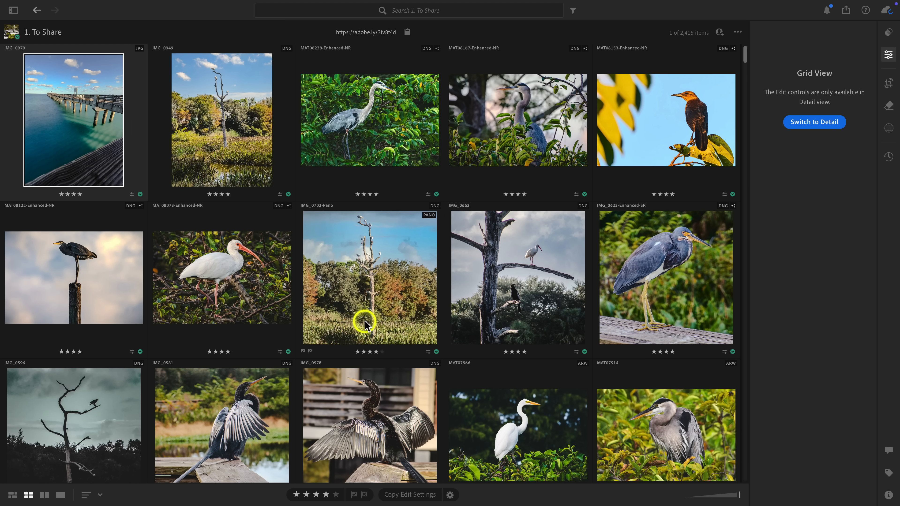
{"action": "mouse_move", "coordinate": [394, 288]}
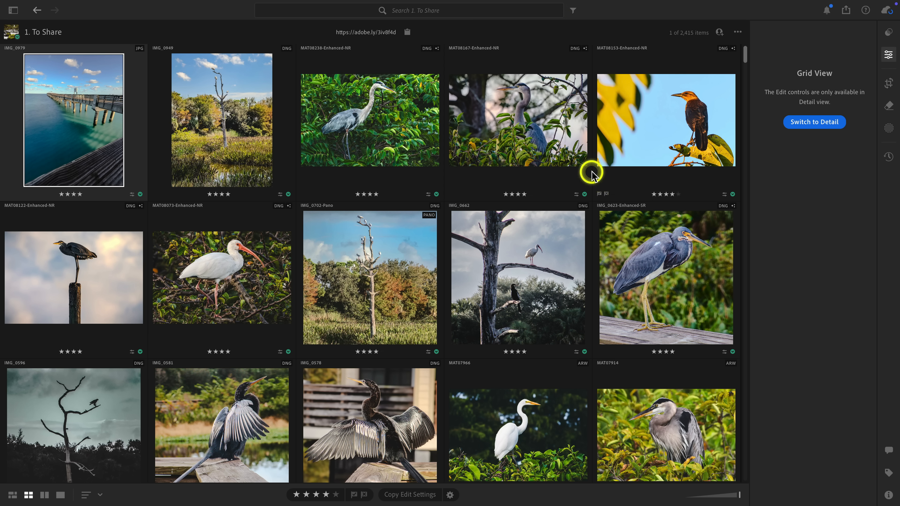
{"action": "mouse_move", "coordinate": [539, 148]}
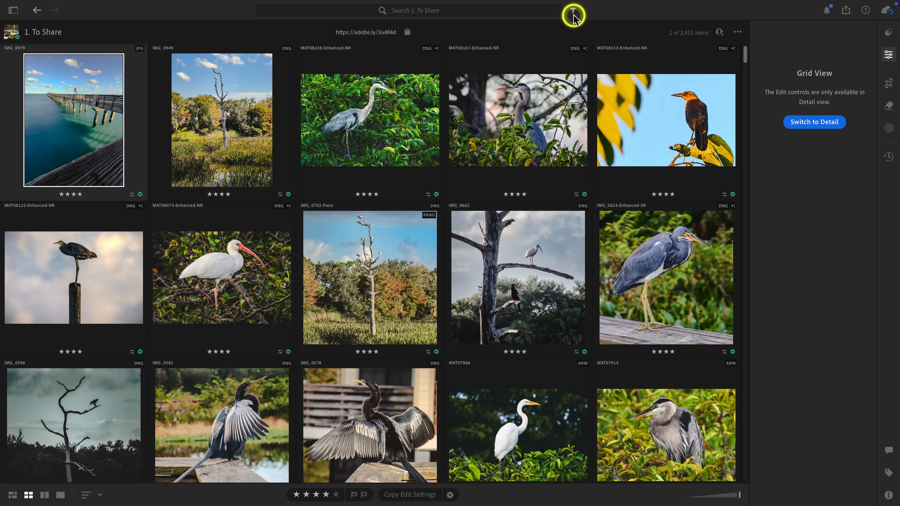
Step: Filter the To Share album by Extension to show only jpg and tif photos
{"action": "left_click", "coordinate": [572, 10]}
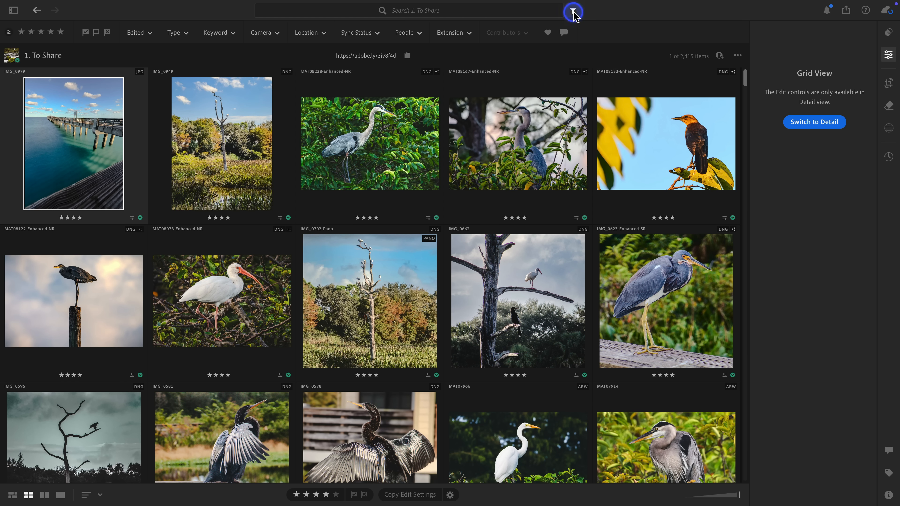
{"action": "left_click", "coordinate": [572, 10]}
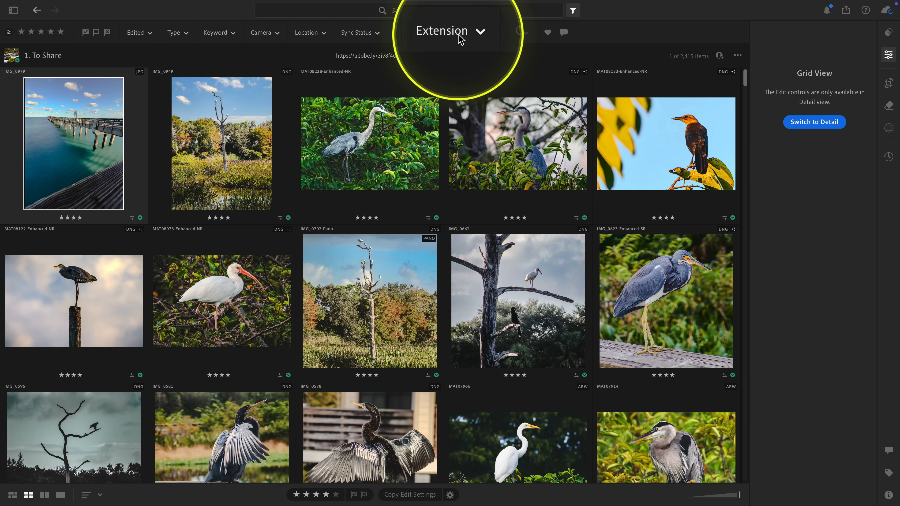
{"action": "left_click", "coordinate": [449, 32]}
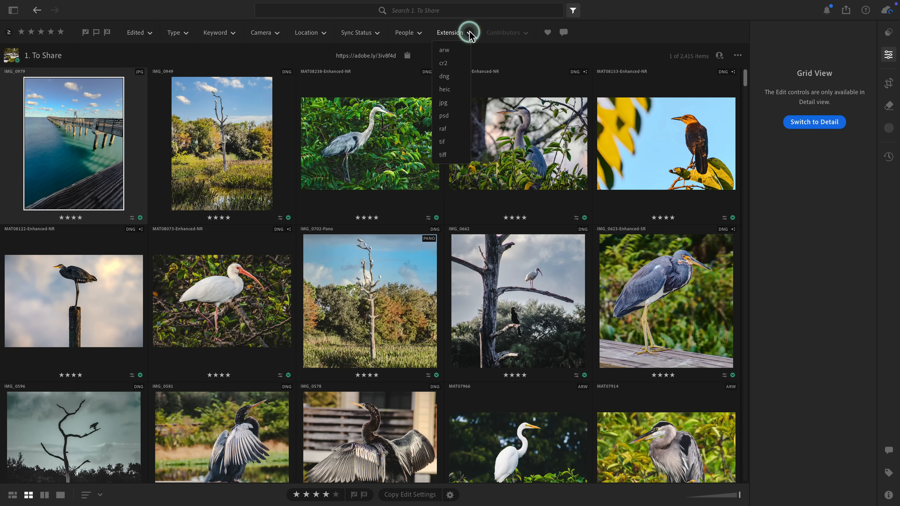
{"action": "mouse_move", "coordinate": [463, 89]}
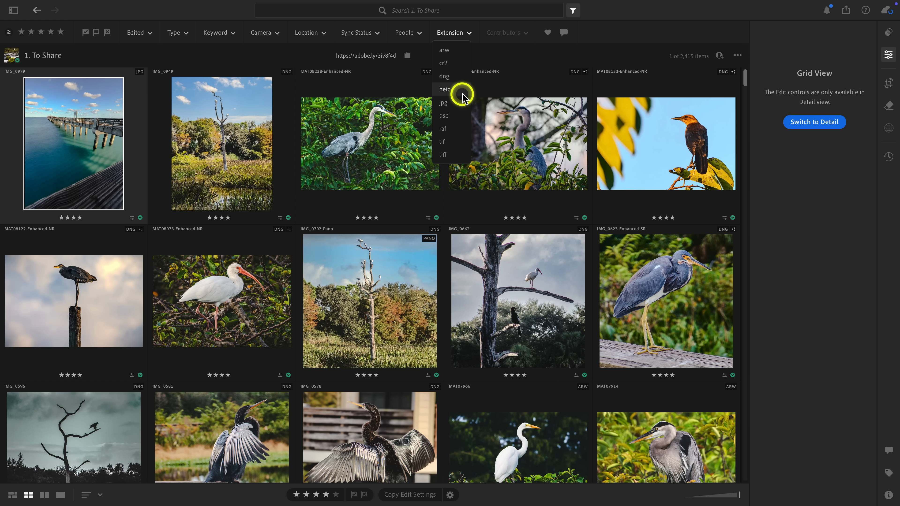
{"action": "mouse_move", "coordinate": [461, 126]}
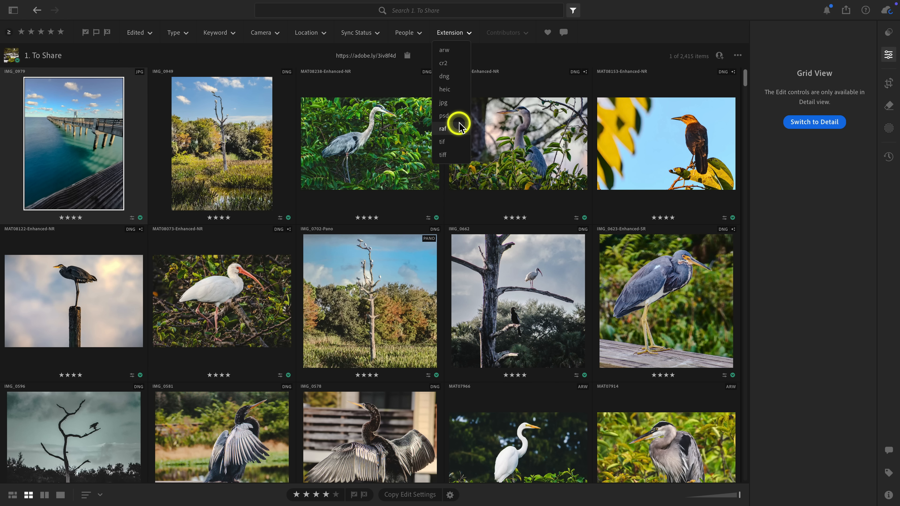
{"action": "mouse_move", "coordinate": [445, 115]}
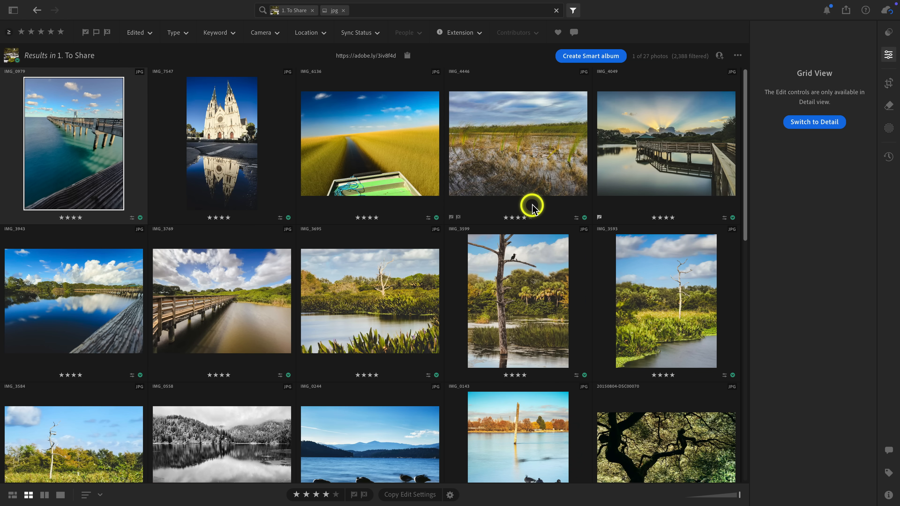
{"action": "left_click", "coordinate": [458, 33]}
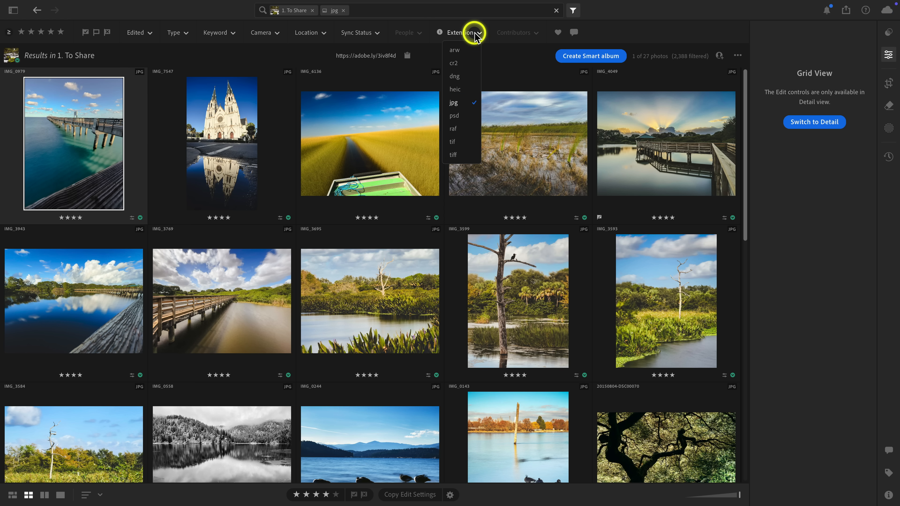
{"action": "mouse_move", "coordinate": [454, 142]}
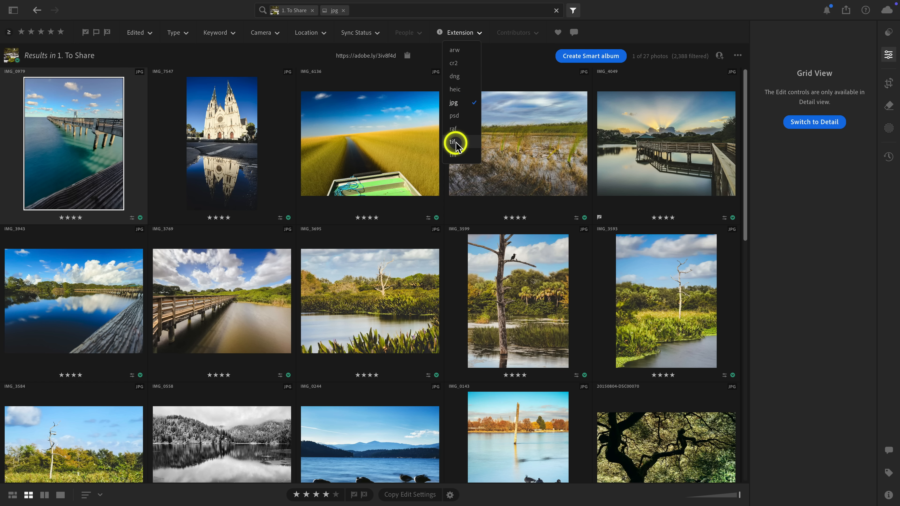
{"action": "left_click", "coordinate": [454, 141]}
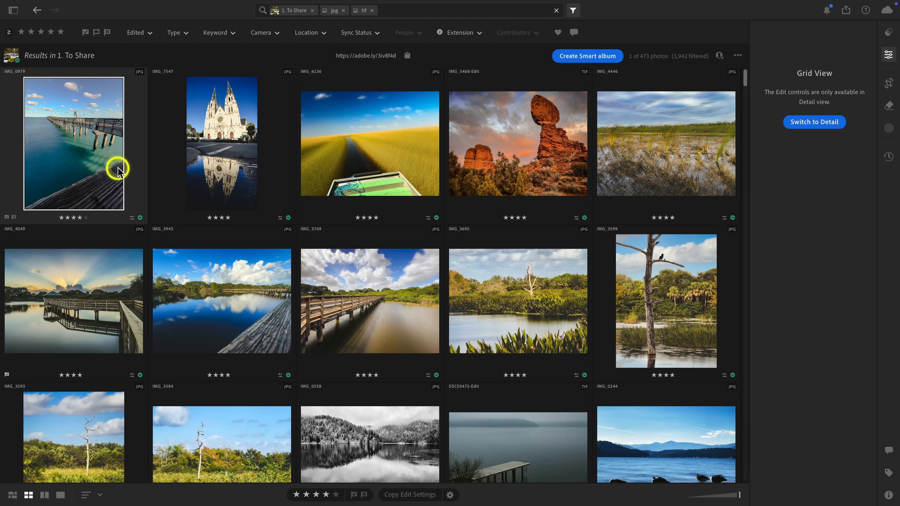
{"action": "mouse_move", "coordinate": [874, 483]}
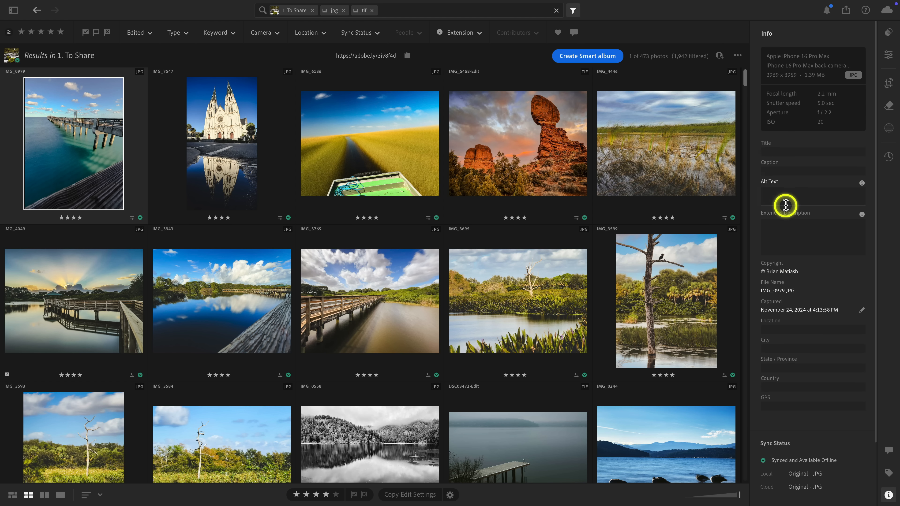
{"action": "mouse_move", "coordinate": [773, 226]}
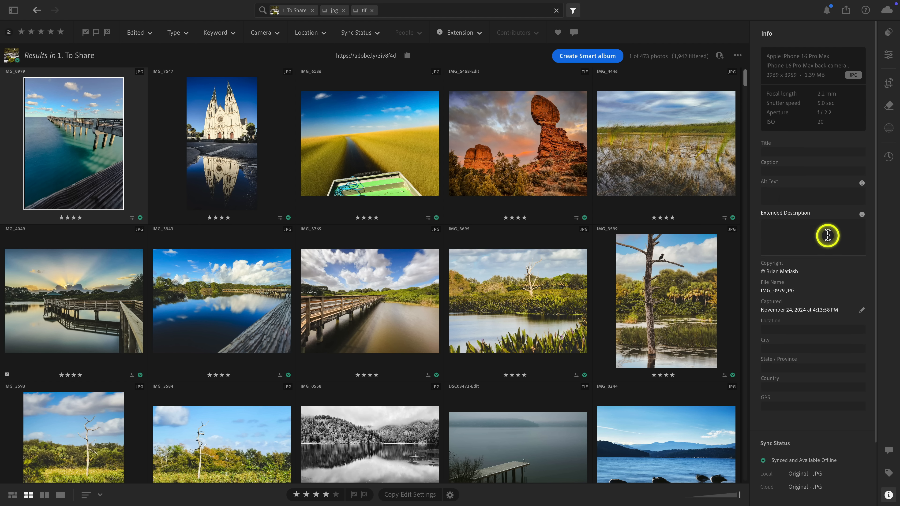
{"action": "mouse_move", "coordinate": [793, 201]}
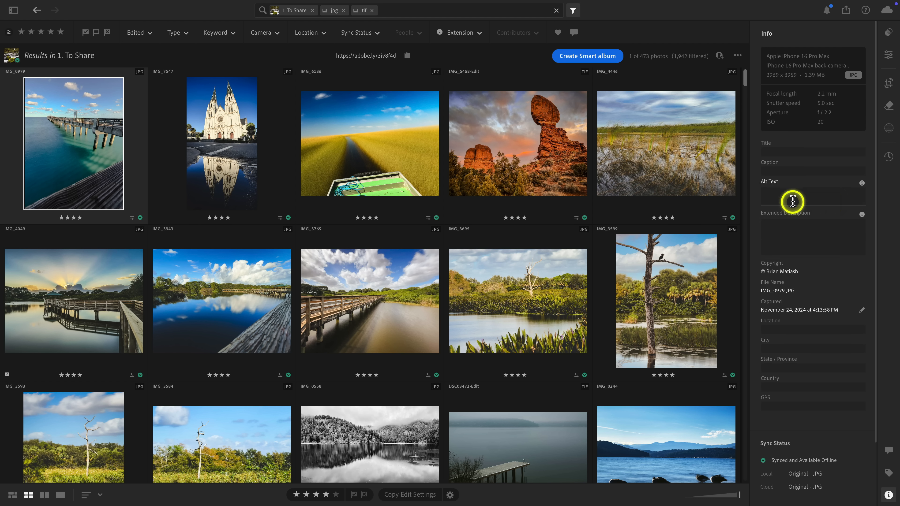
{"action": "mouse_move", "coordinate": [856, 203]}
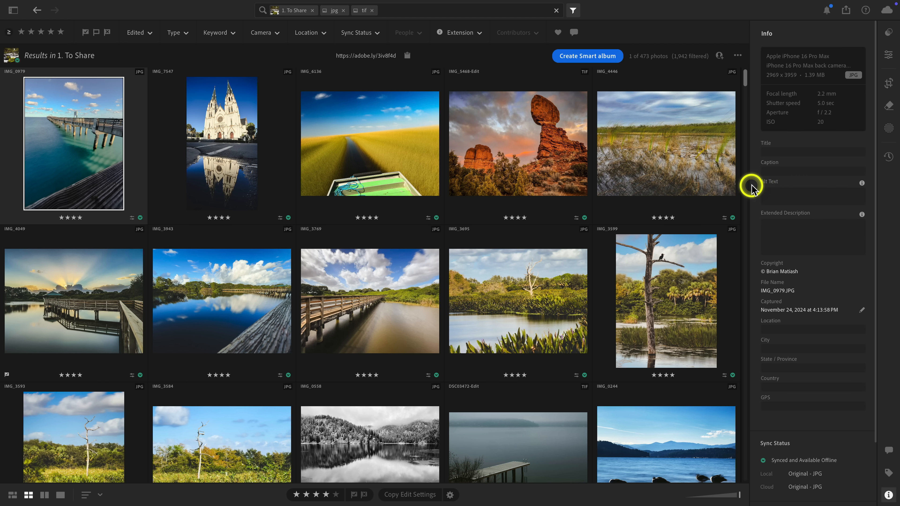
{"action": "mouse_move", "coordinate": [754, 239]}
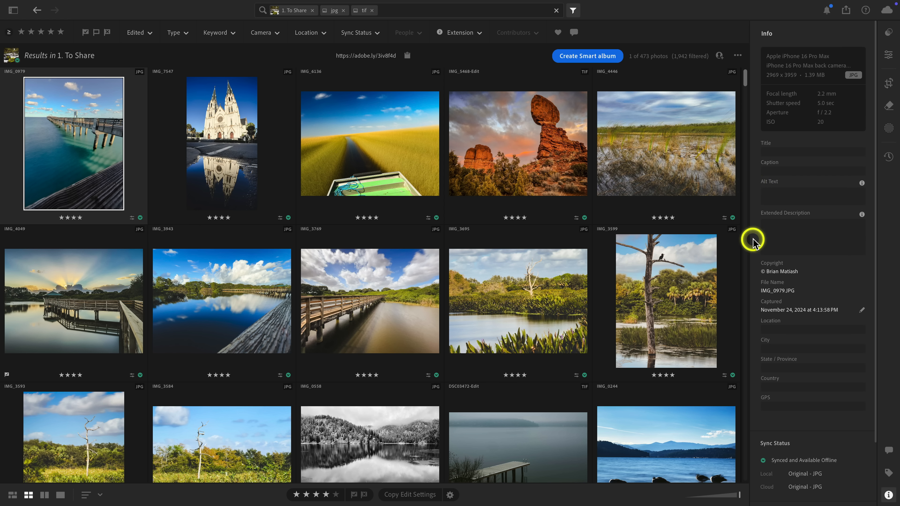
{"action": "mouse_move", "coordinate": [807, 211]}
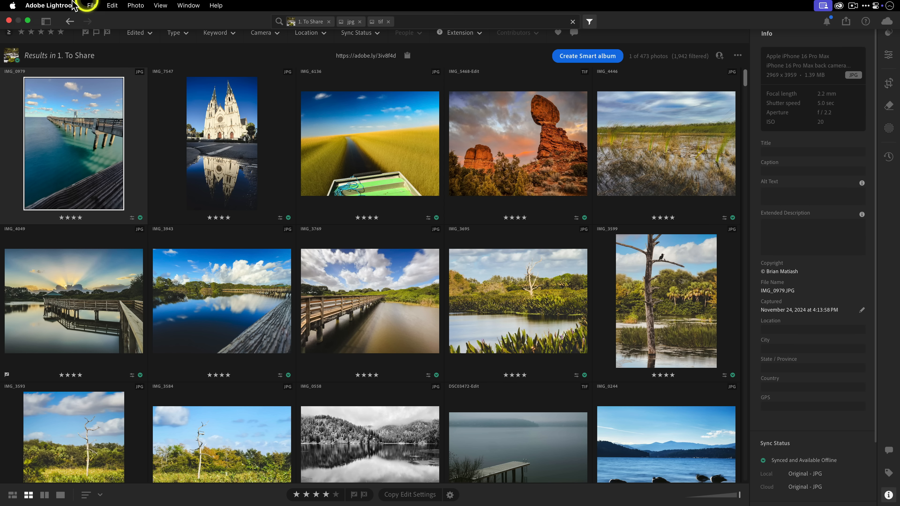
{"action": "mouse_move", "coordinate": [56, 33]}
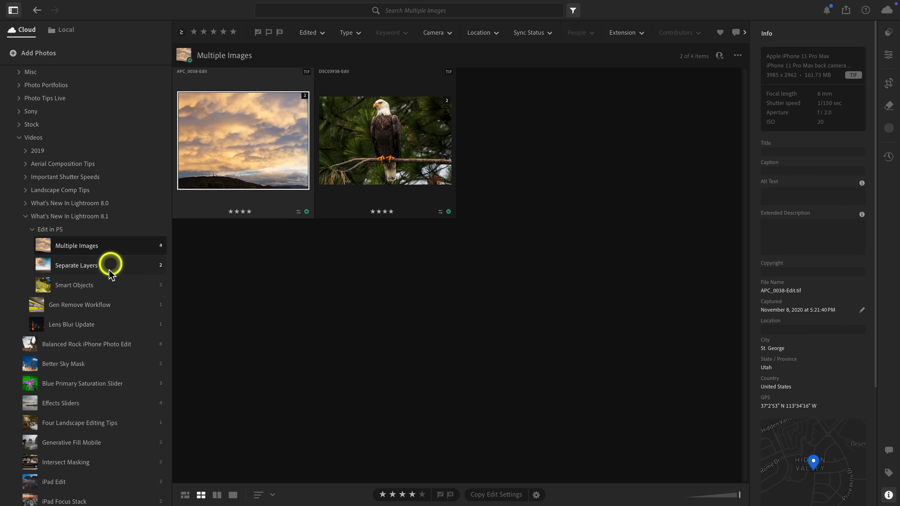
Step: Select Lens Blur Update, then the Gen Remove Workflow album with its subway photo
{"action": "left_click", "coordinate": [71, 324]}
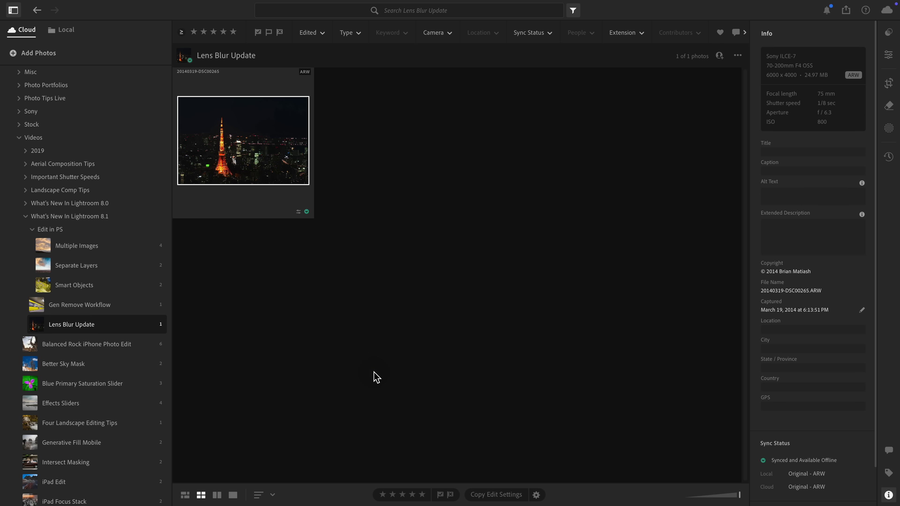
{"action": "left_click", "coordinate": [79, 304]}
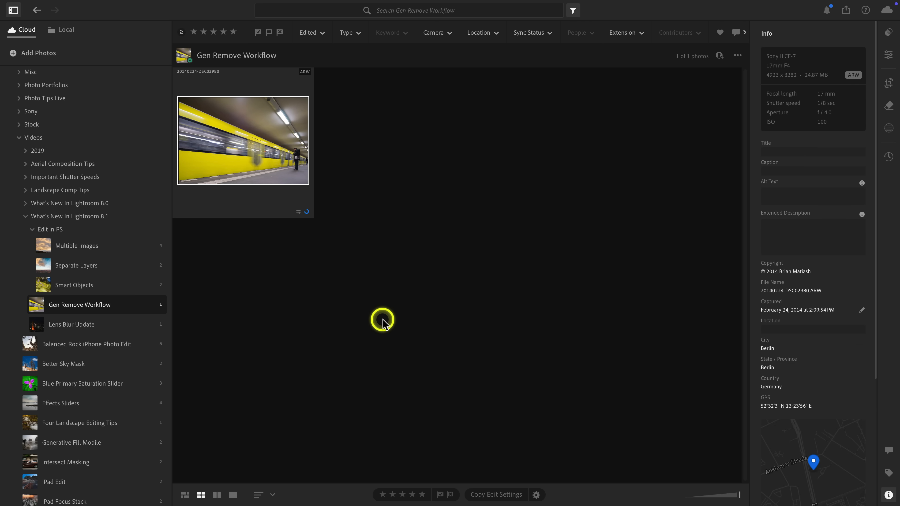